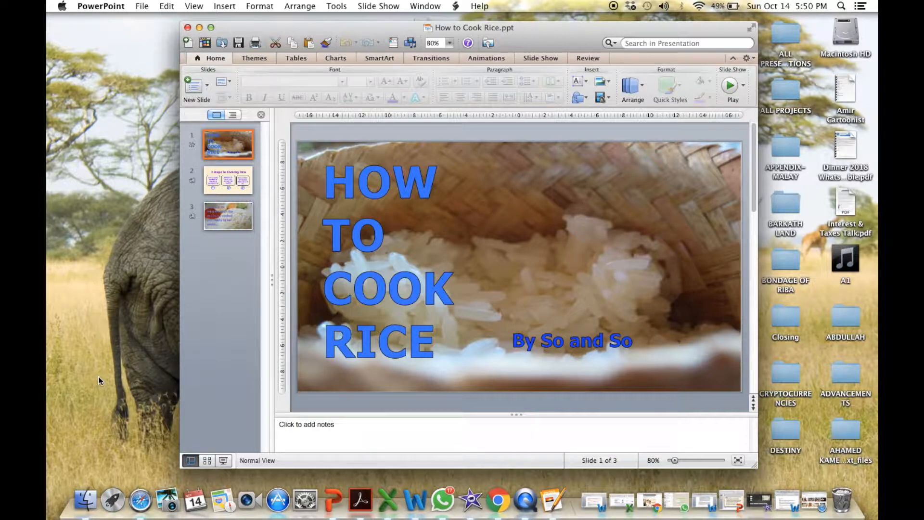
mouse_move(190, 360)
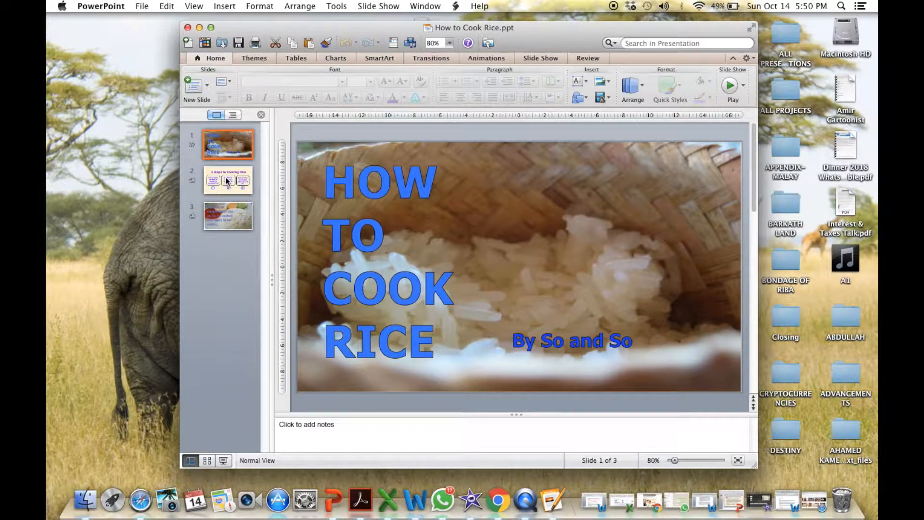
Review the '3 Steps to Cooking Rice' slide and the final cooked-rice slide
left_click(228, 179)
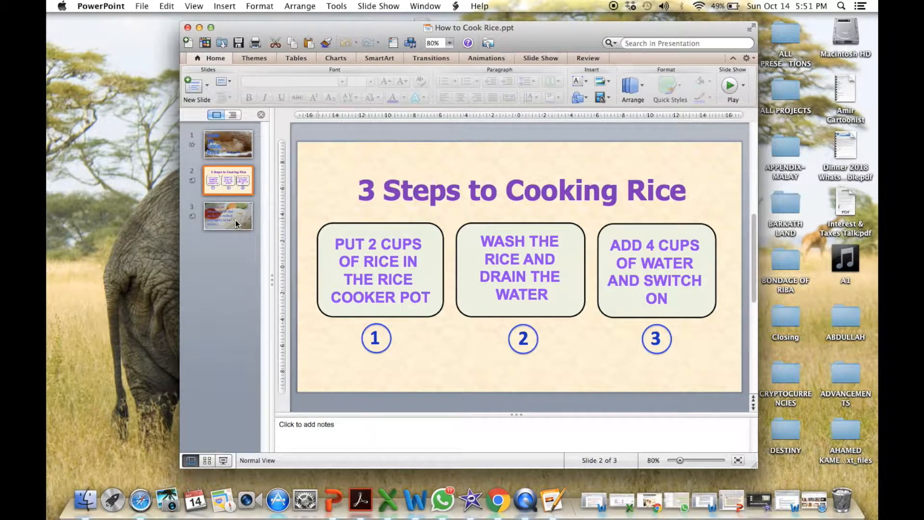
left_click(228, 216)
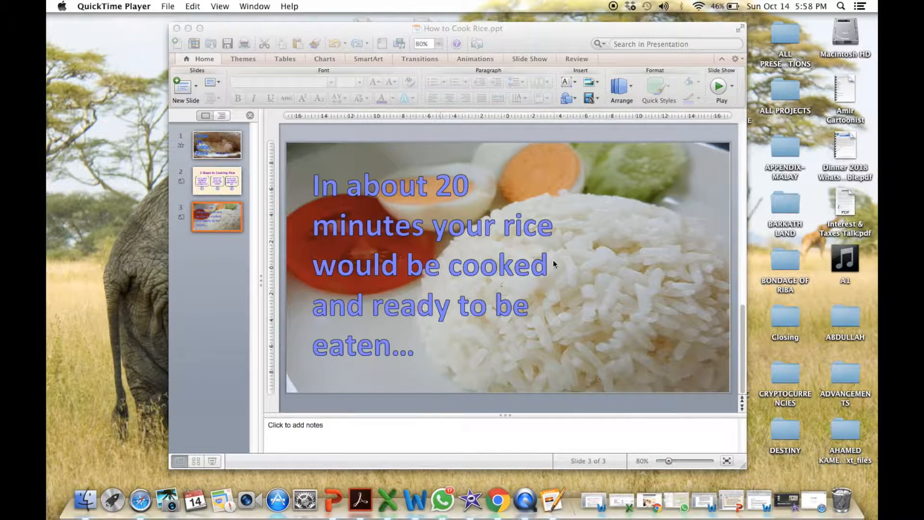
mouse_move(515, 295)
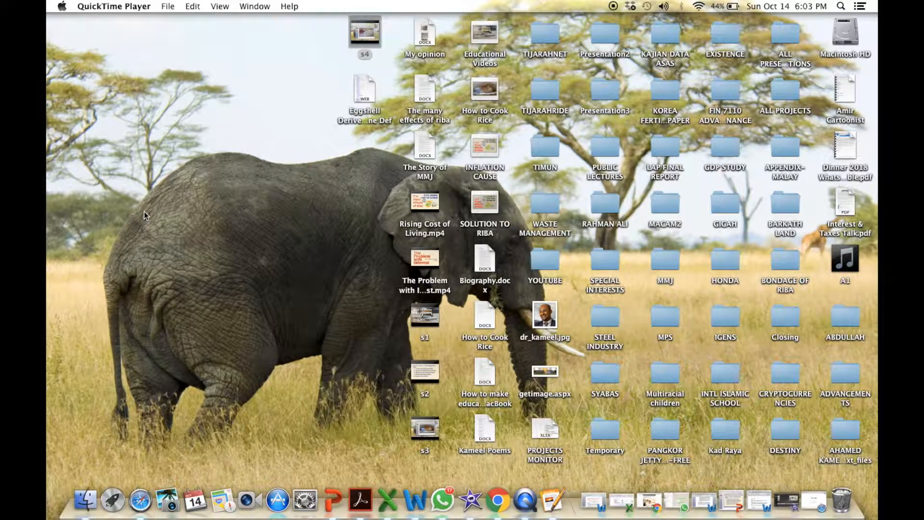
mouse_move(726, 476)
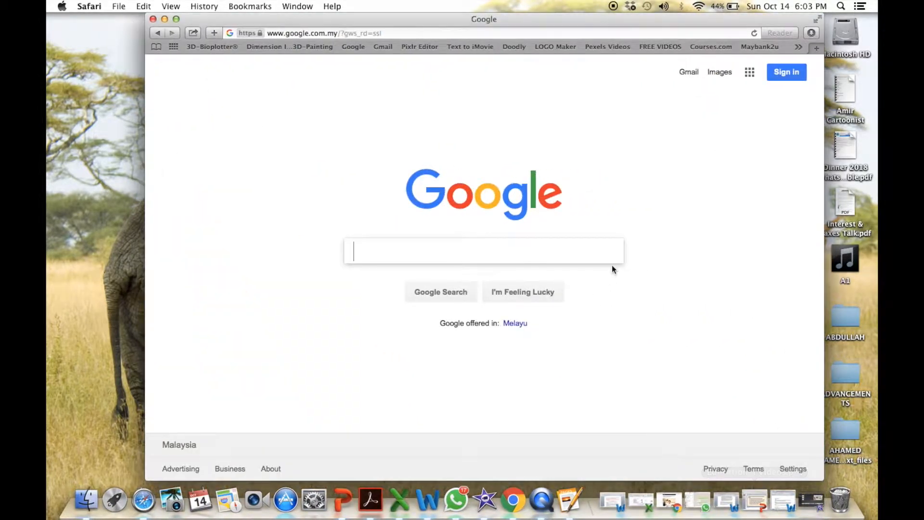
mouse_move(719, 71)
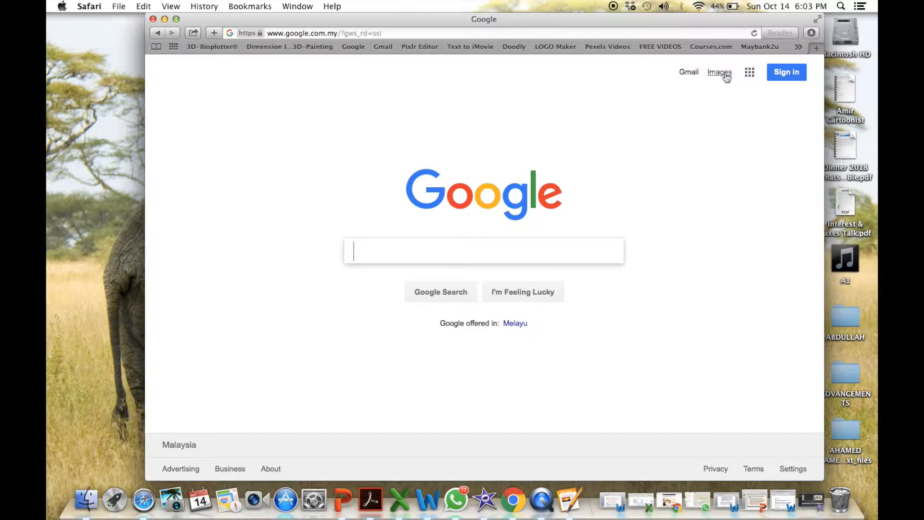
Search Google Images for 'eating rice' with usage rights set to Labeled for reuse
left_click(720, 71)
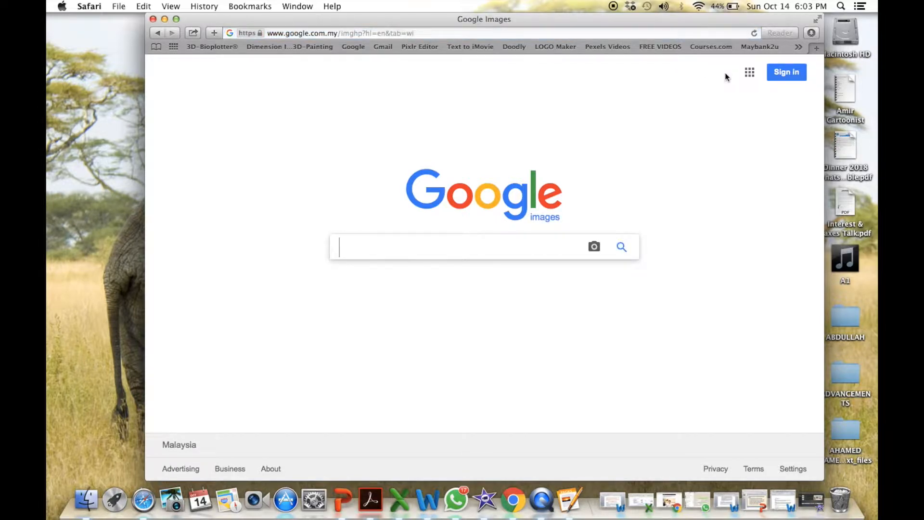
type("eating rice")
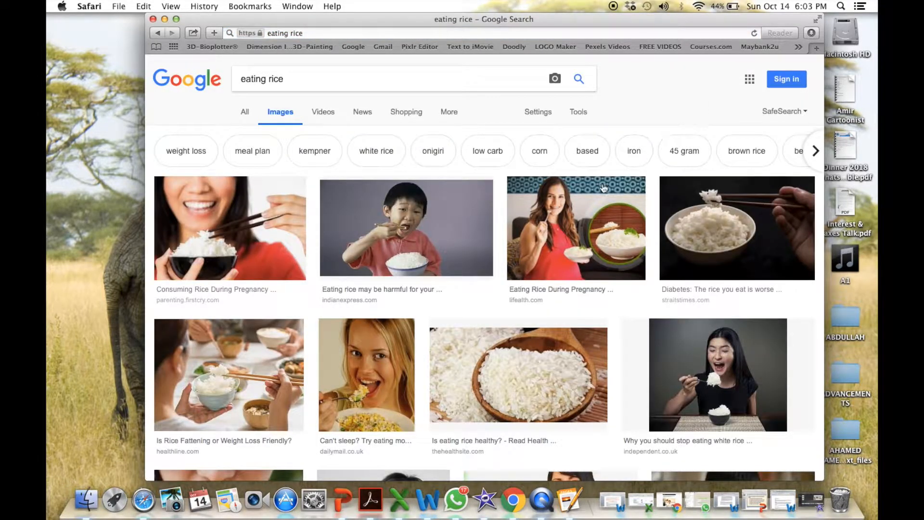
mouse_move(472, 243)
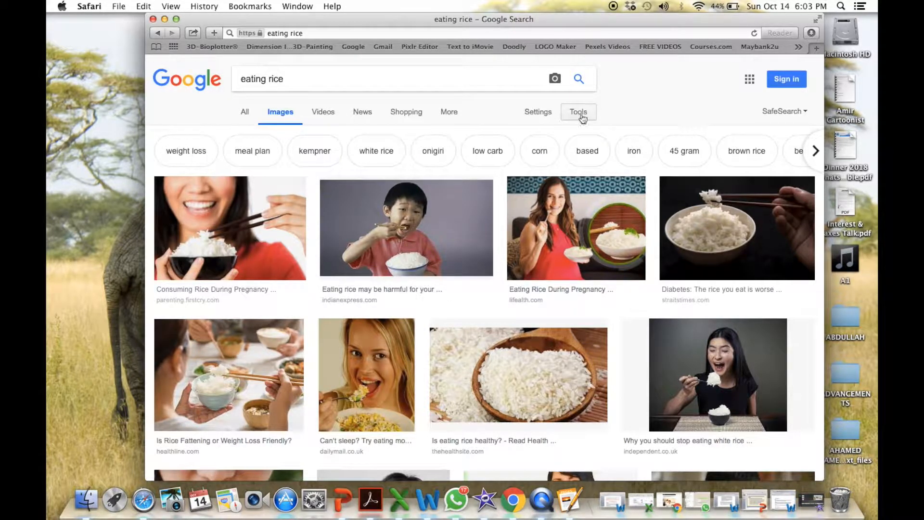
left_click(578, 111)
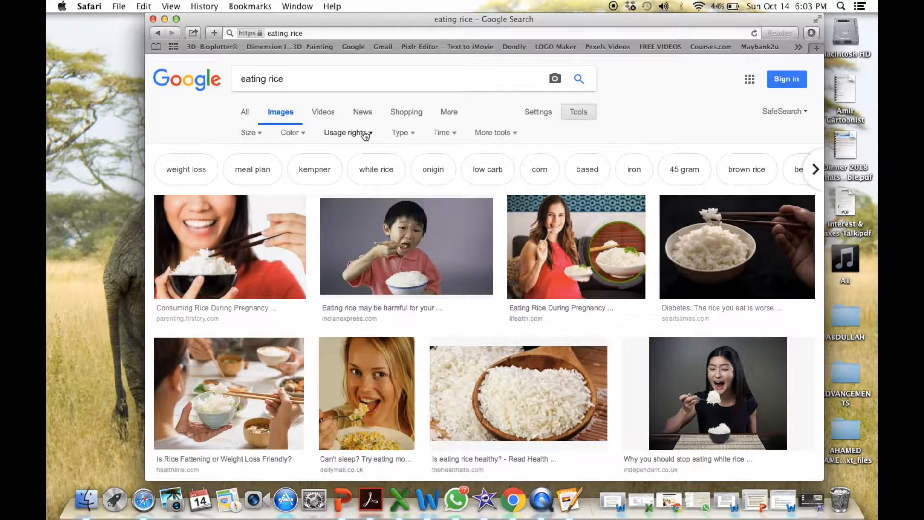
left_click(347, 132)
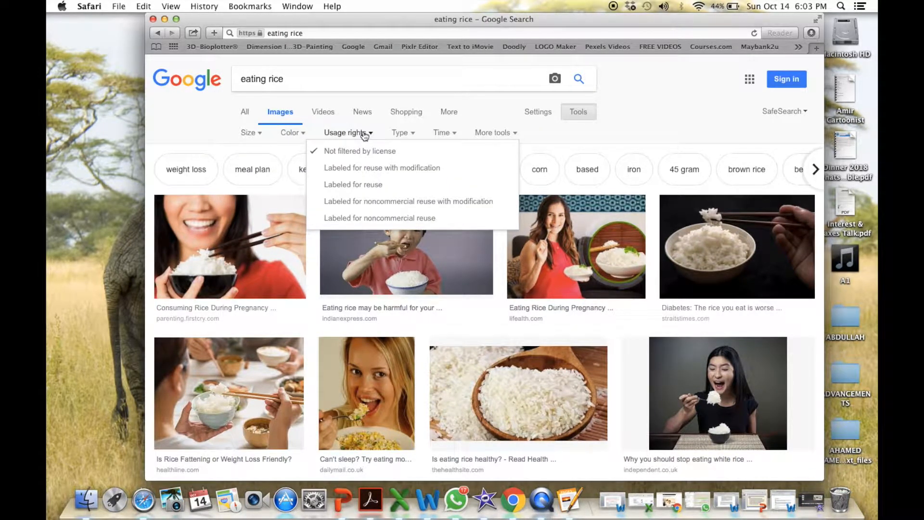
mouse_move(353, 185)
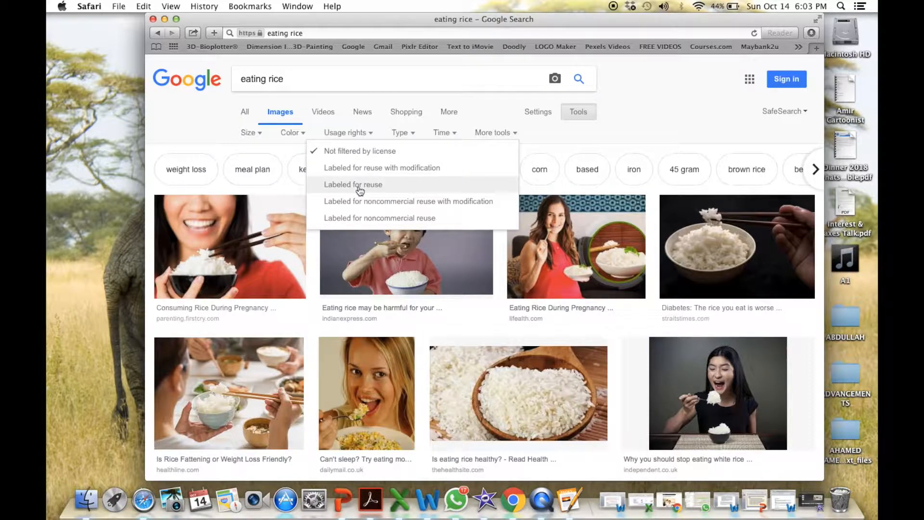
left_click(352, 184)
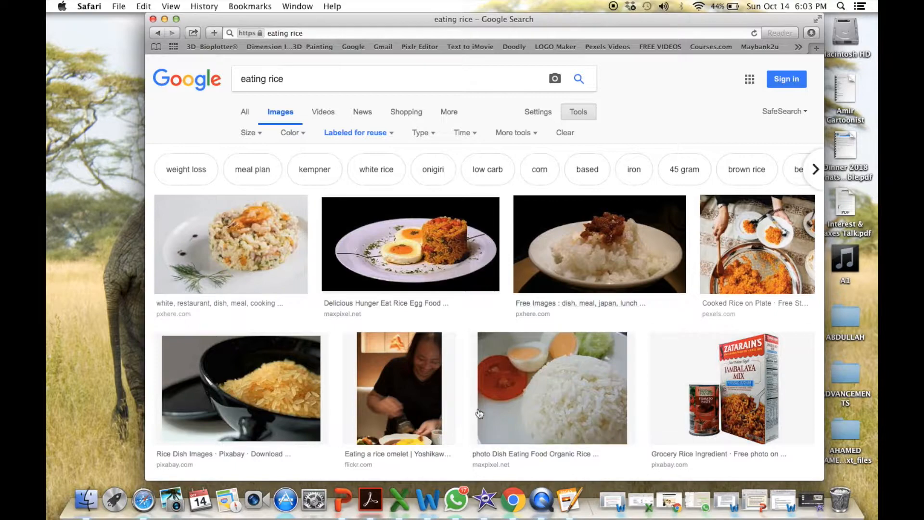
scroll("down", 3)
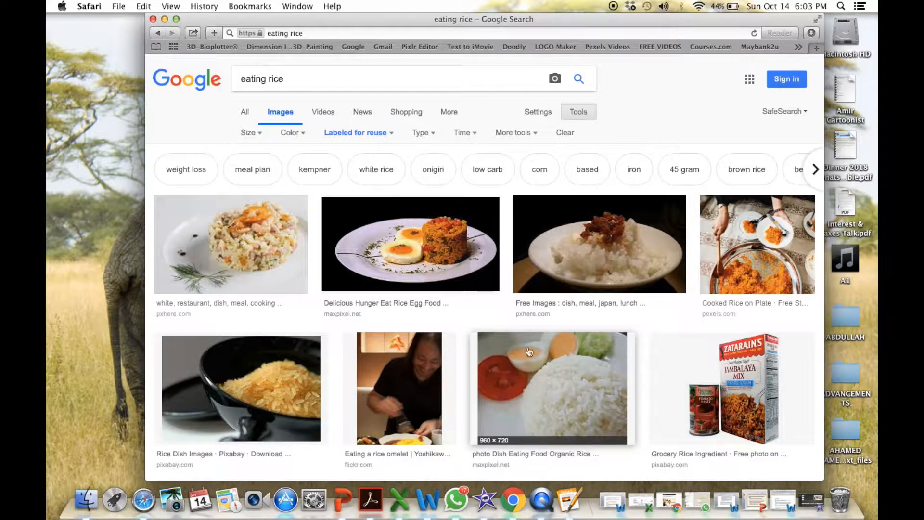
mouse_move(540, 383)
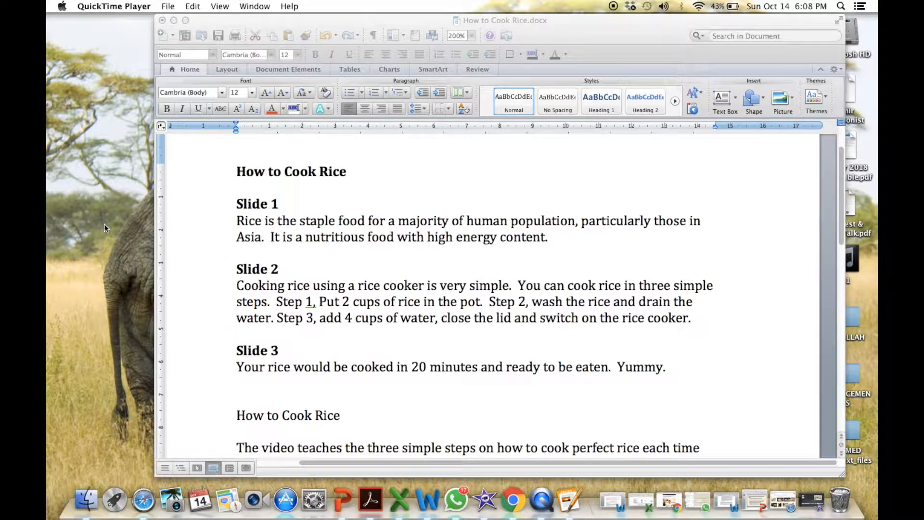
mouse_move(371, 212)
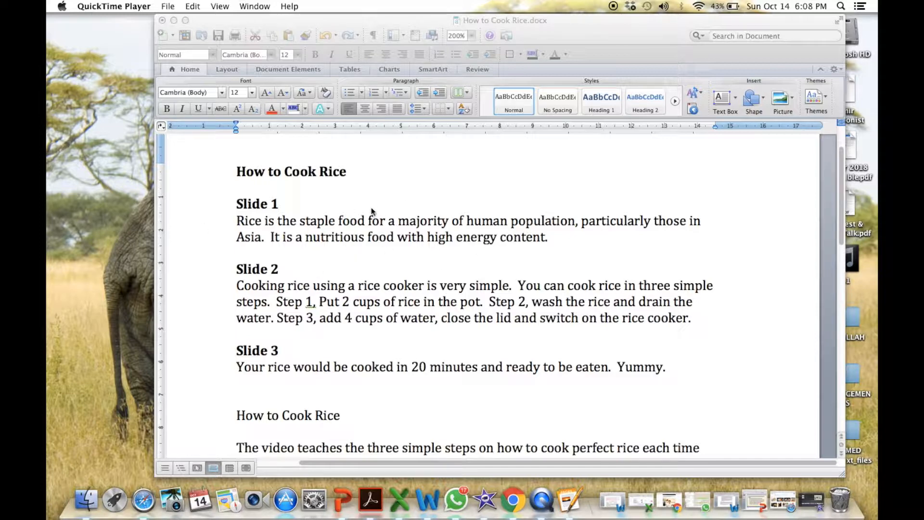
mouse_move(300, 210)
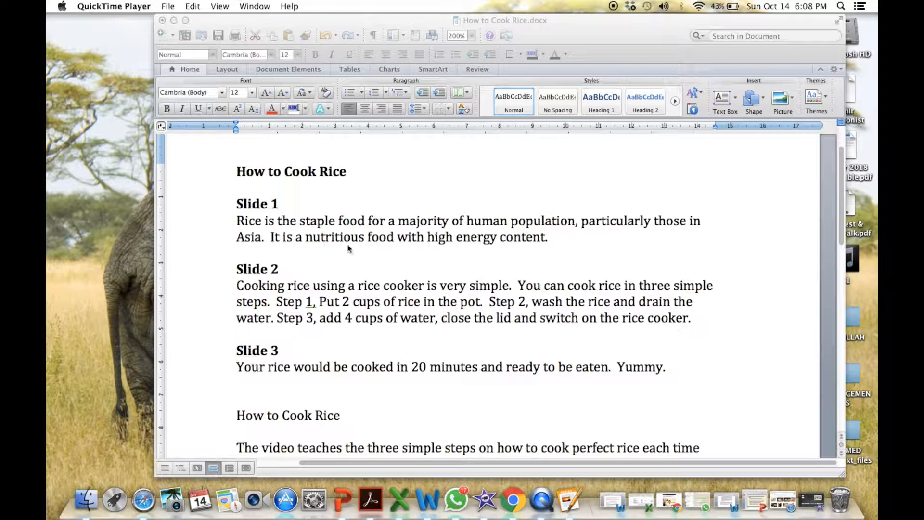
mouse_move(396, 278)
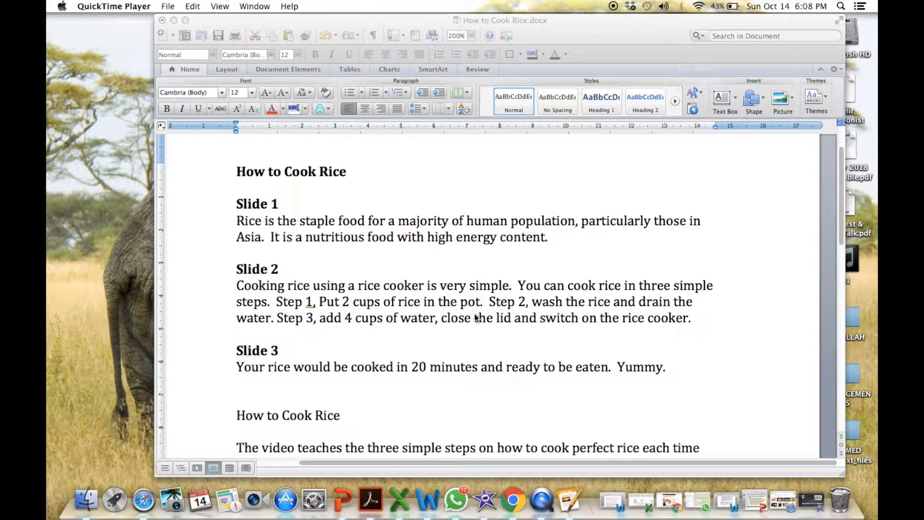
scroll("down", 3)
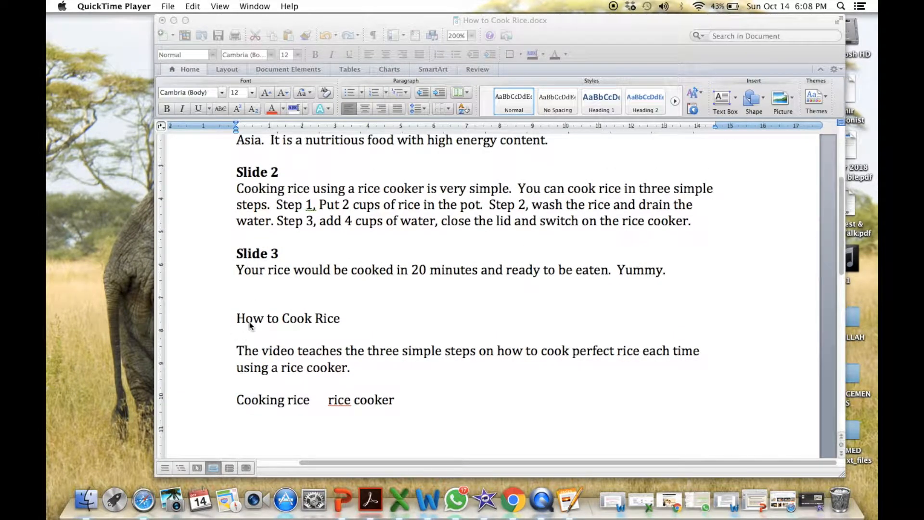
mouse_move(254, 359)
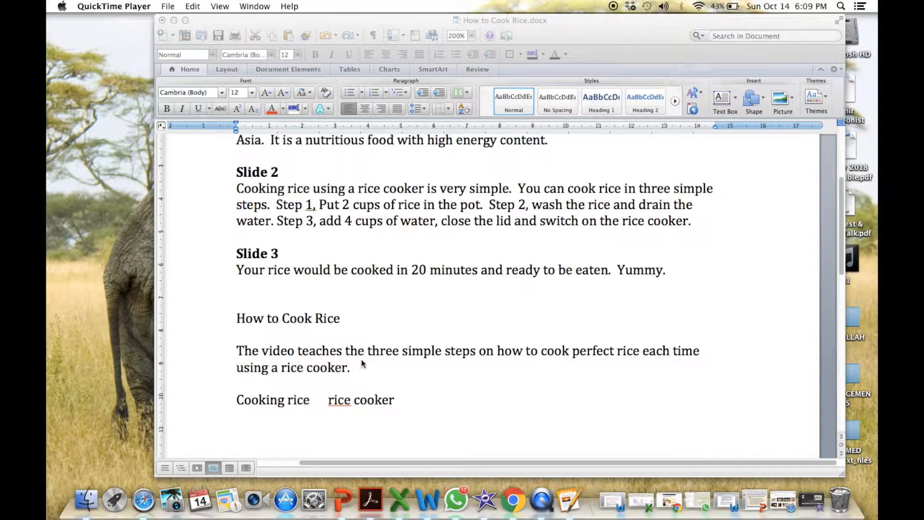
mouse_move(569, 368)
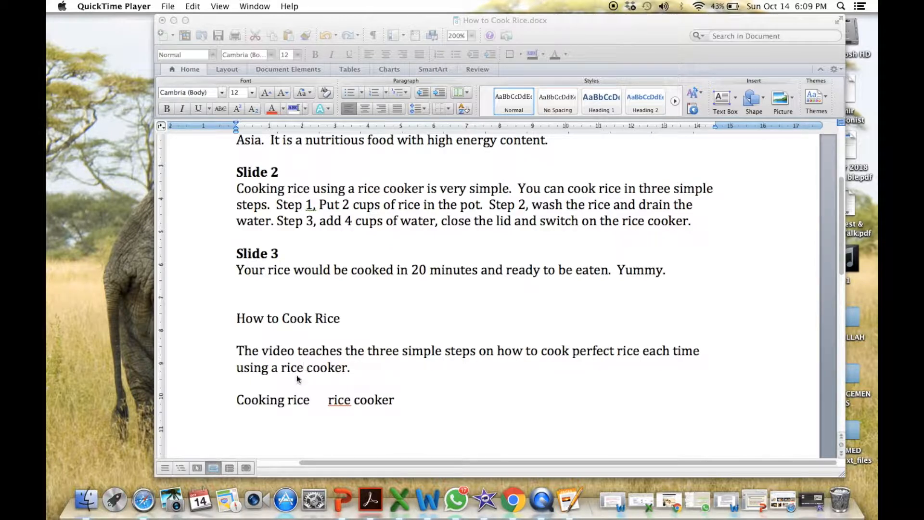
mouse_move(458, 360)
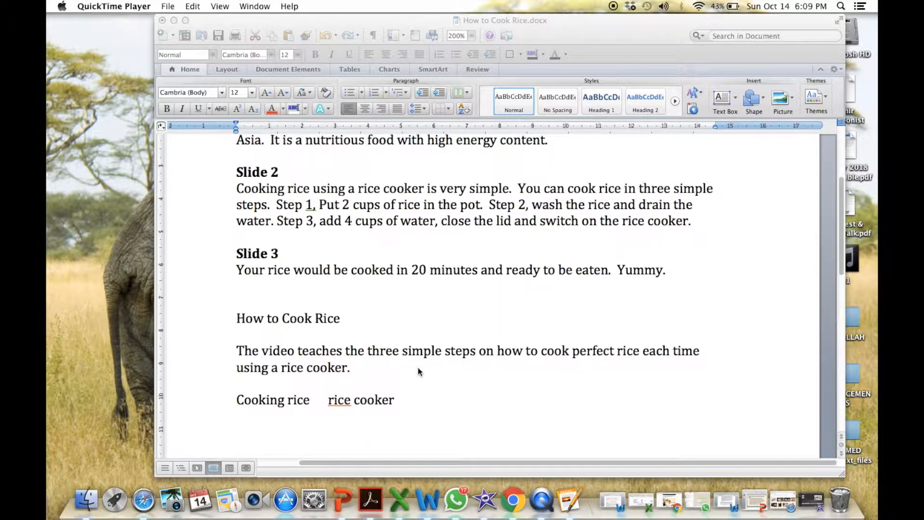
mouse_move(451, 338)
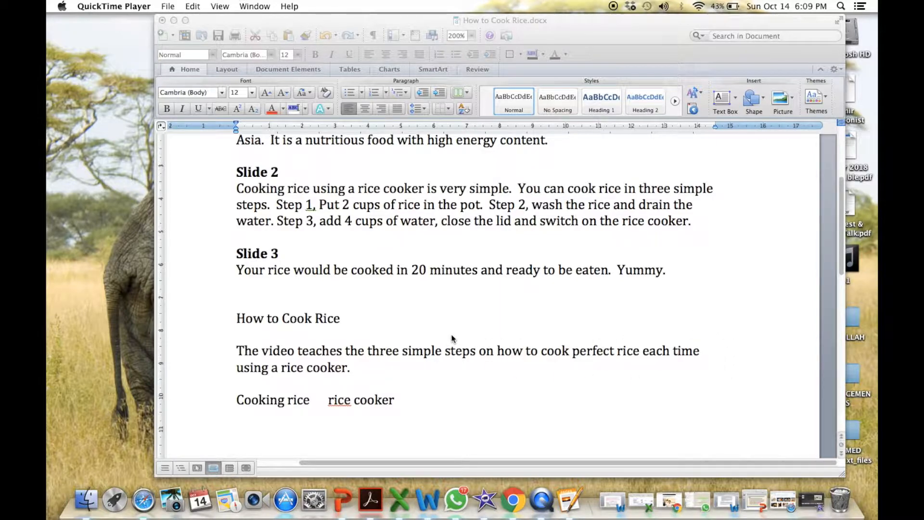
mouse_move(265, 305)
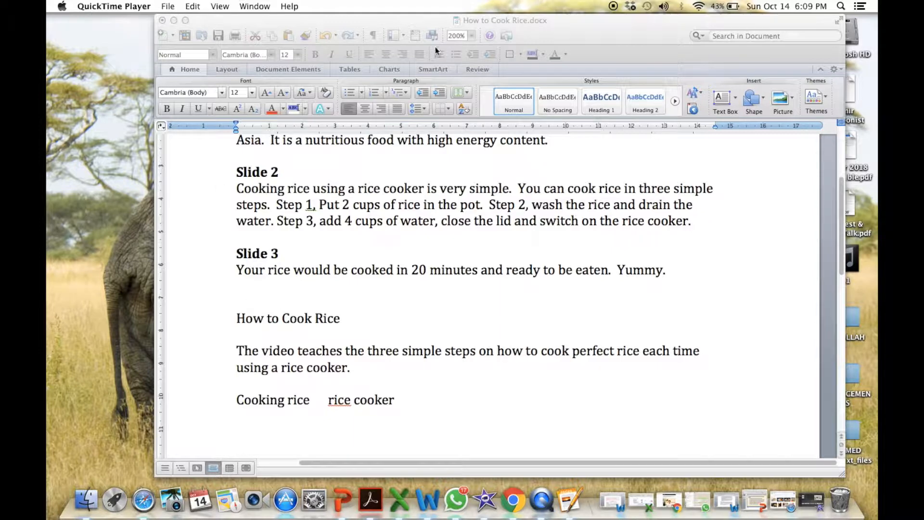
left_click(135, 6)
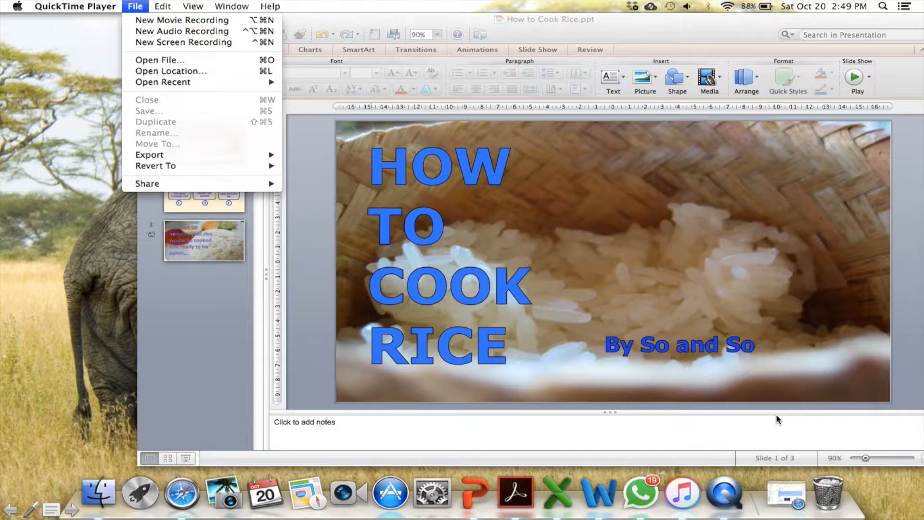
mouse_move(735, 498)
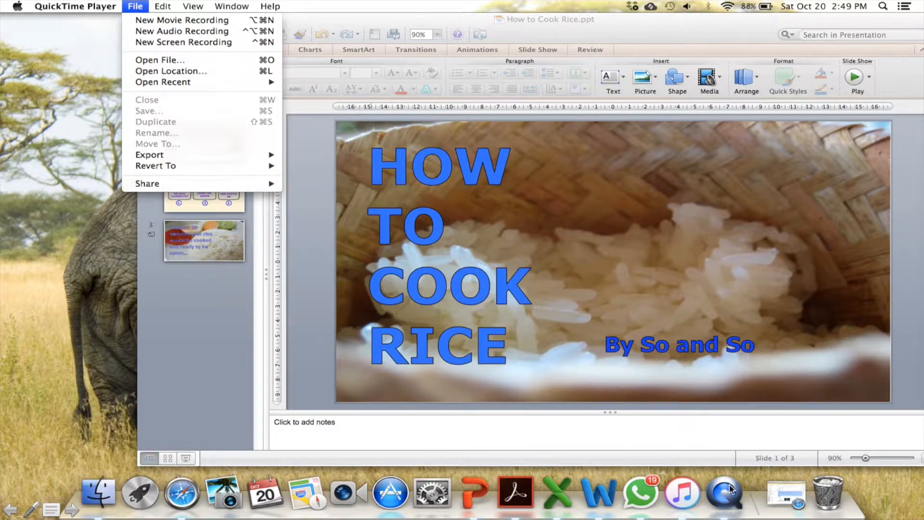
mouse_move(725, 494)
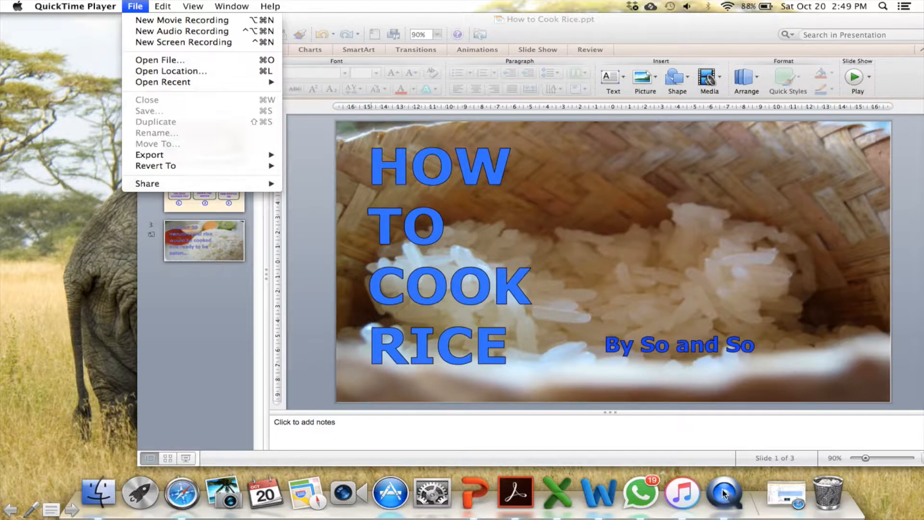
mouse_move(284, 254)
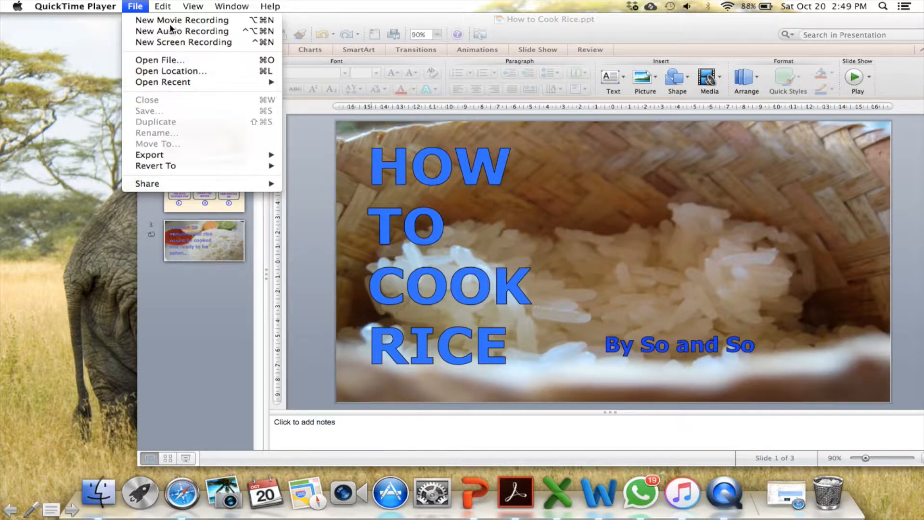
mouse_move(171, 46)
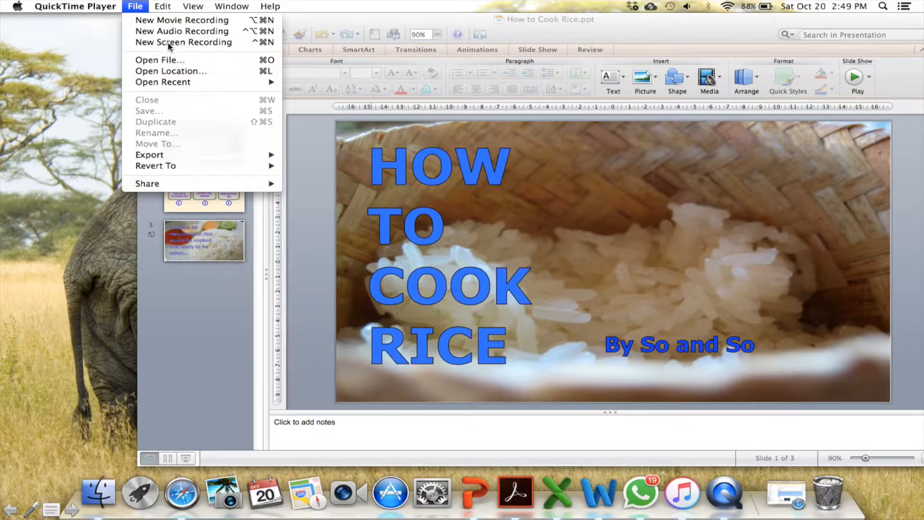
mouse_move(171, 20)
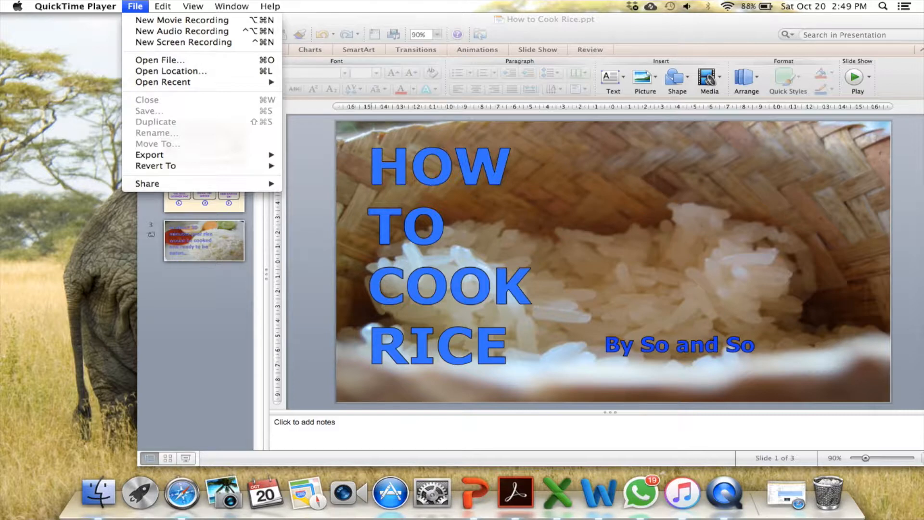
Start a new QuickTime screen recording over the rice slides
left_click(184, 42)
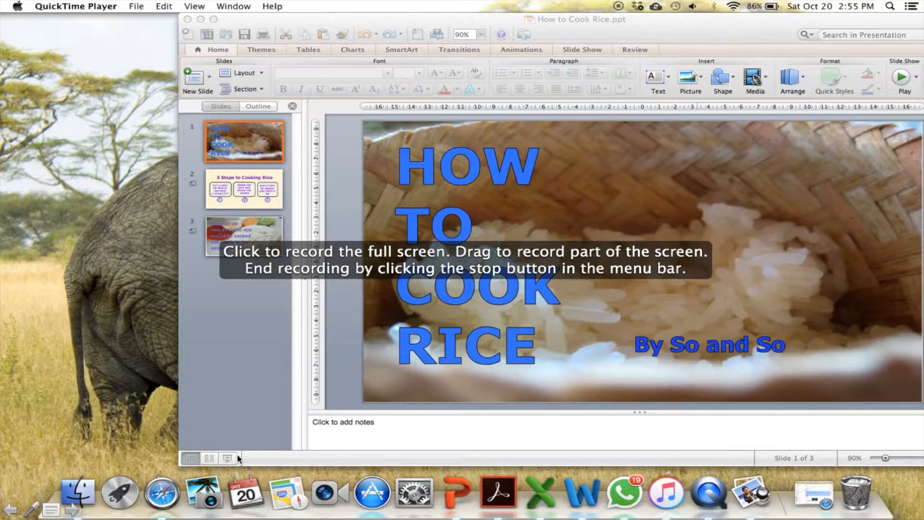
mouse_move(256, 449)
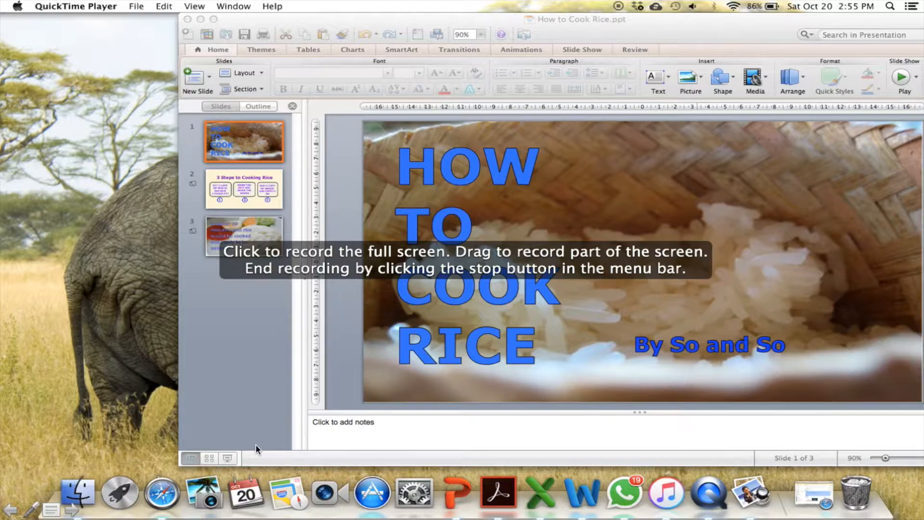
mouse_move(246, 394)
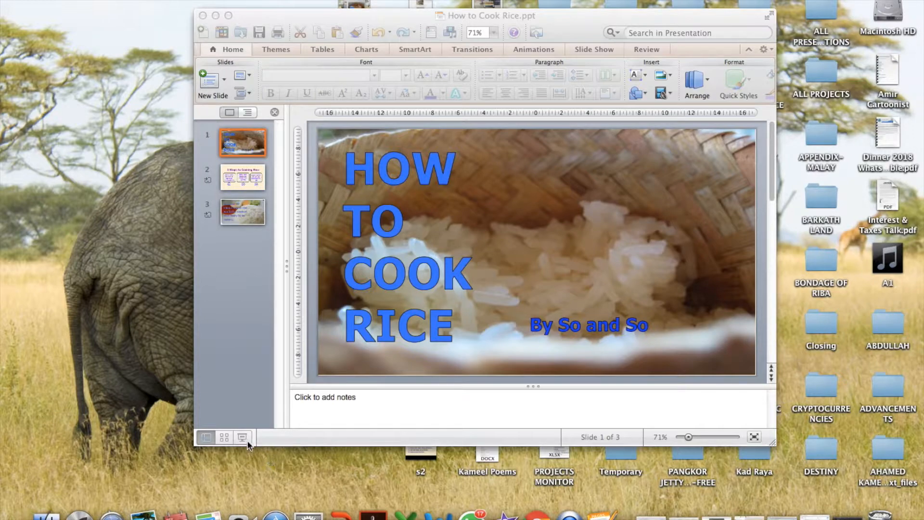
Switch PowerPoint to Slide Show view to present the rice slides full screen
left_click(242, 437)
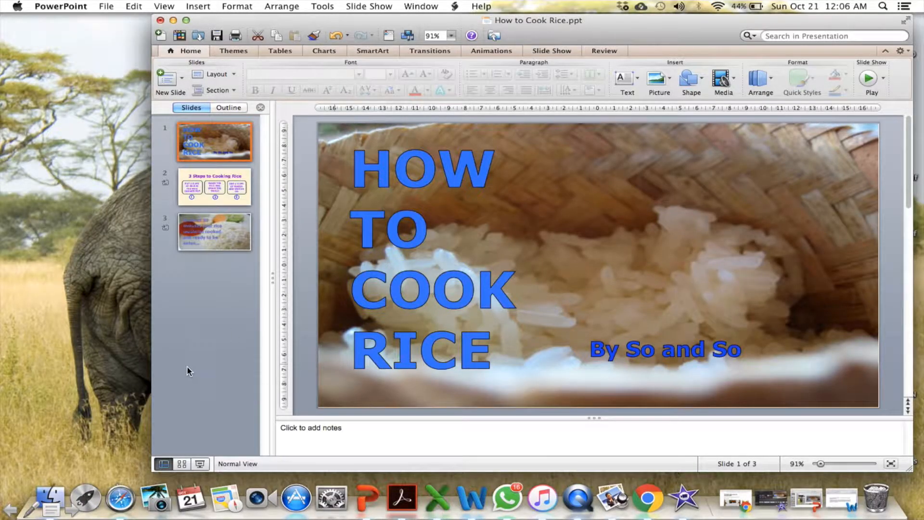
mouse_move(182, 240)
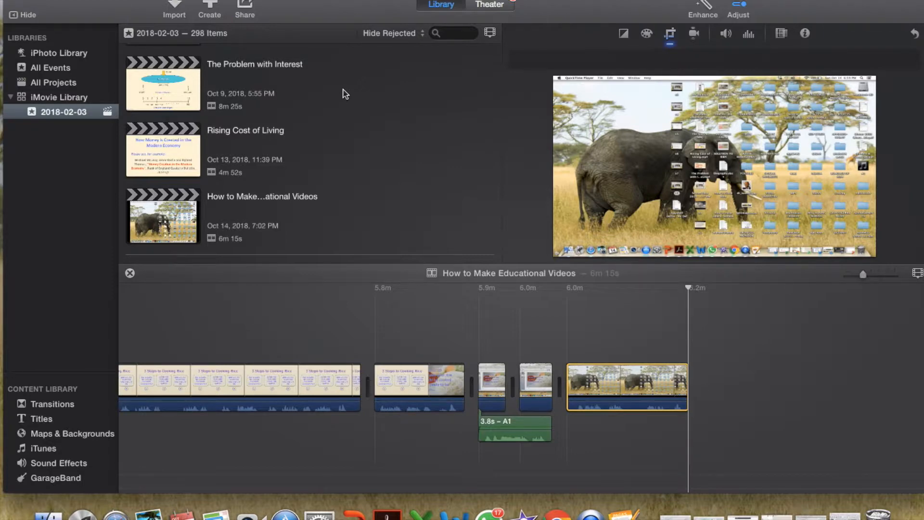
mouse_move(154, 31)
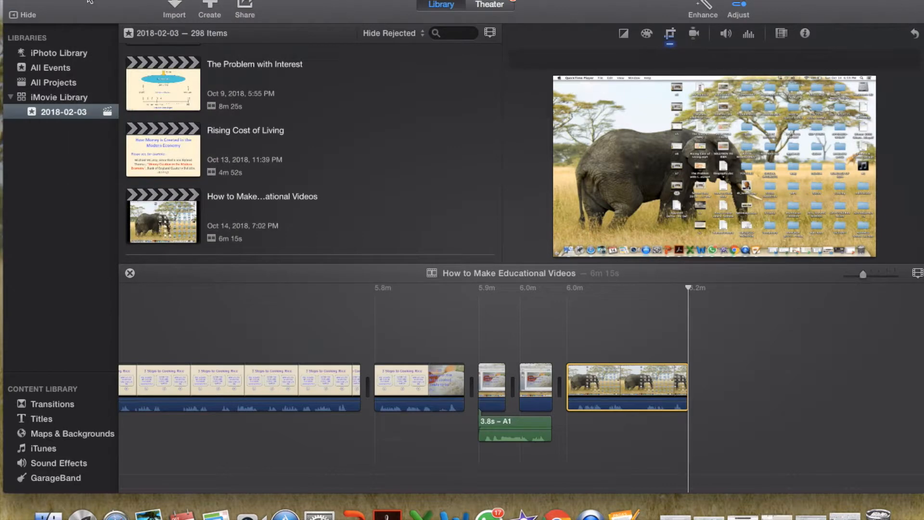
Create a Simple-theme iMovie movie project named 'Cooking Rice'
left_click(209, 11)
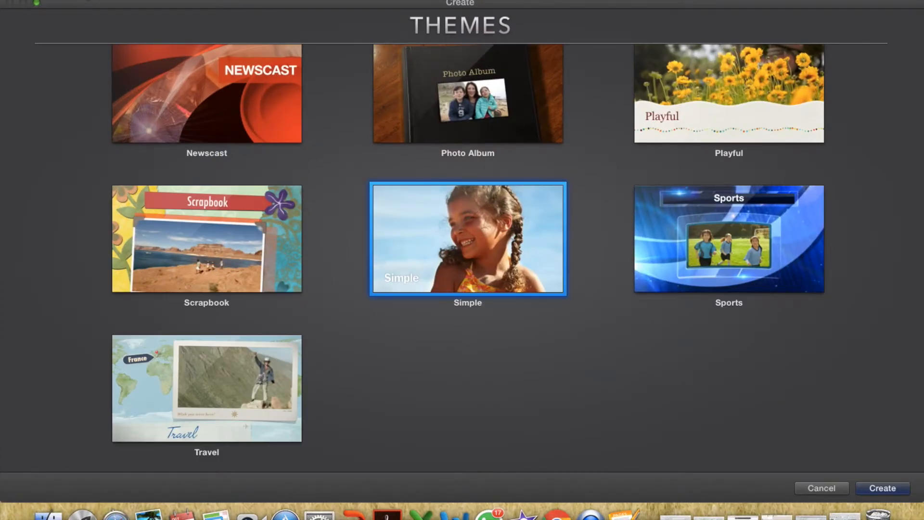
mouse_move(344, 146)
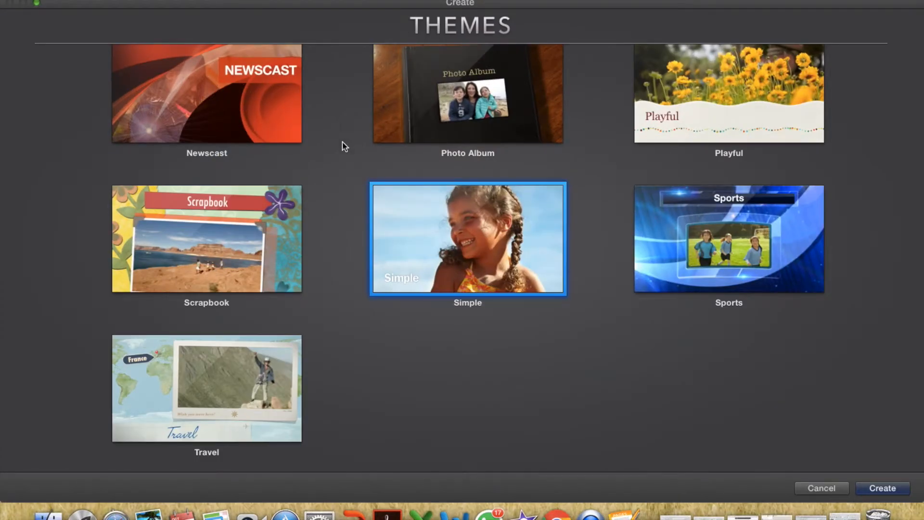
mouse_move(412, 230)
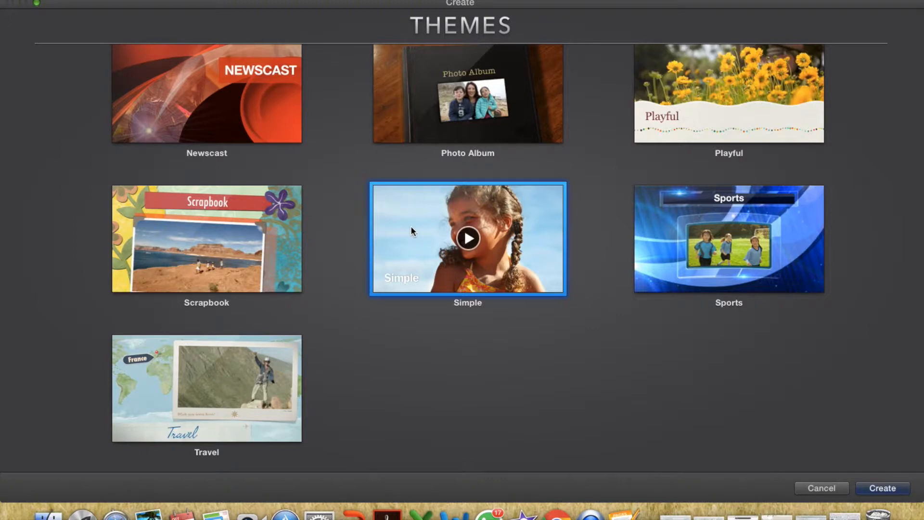
left_click(881, 488)
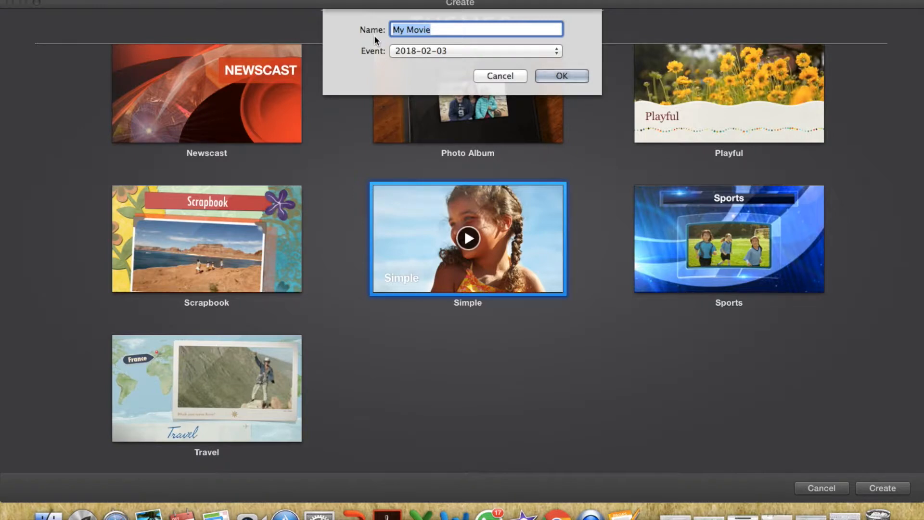
type("Cooking R")
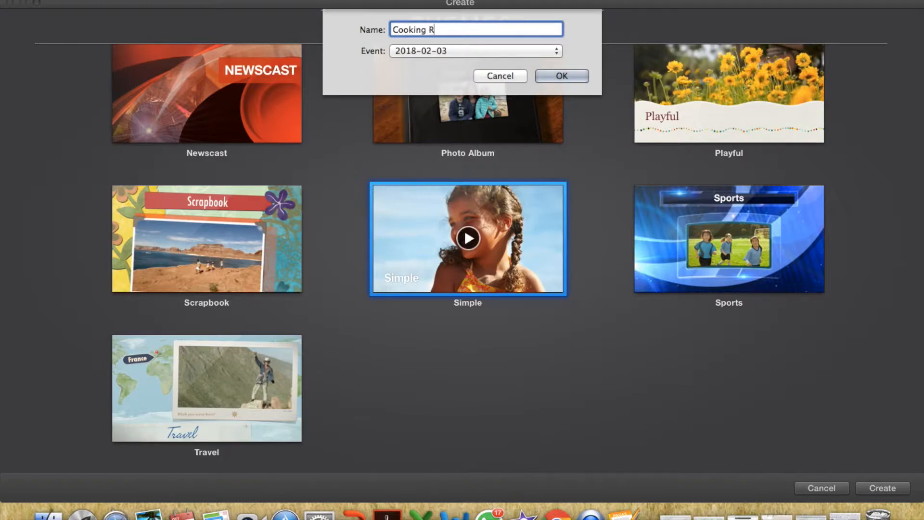
type("ice")
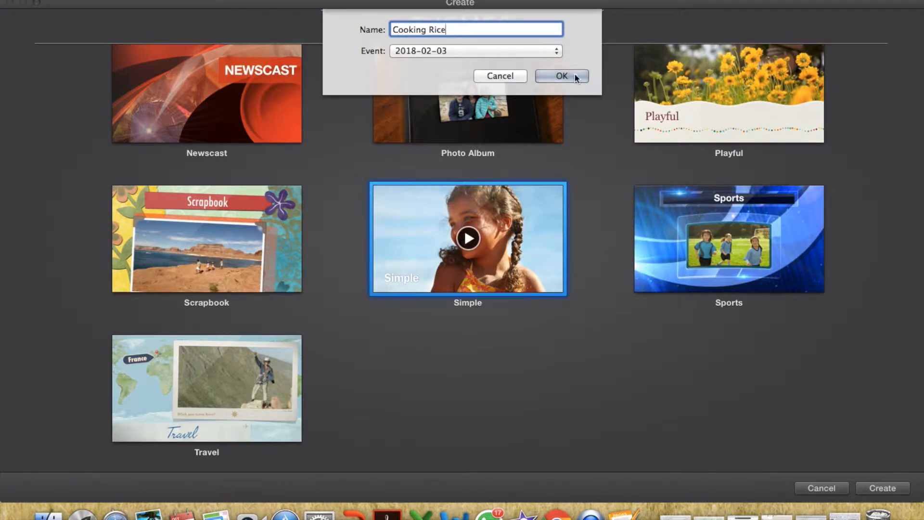
left_click(560, 76)
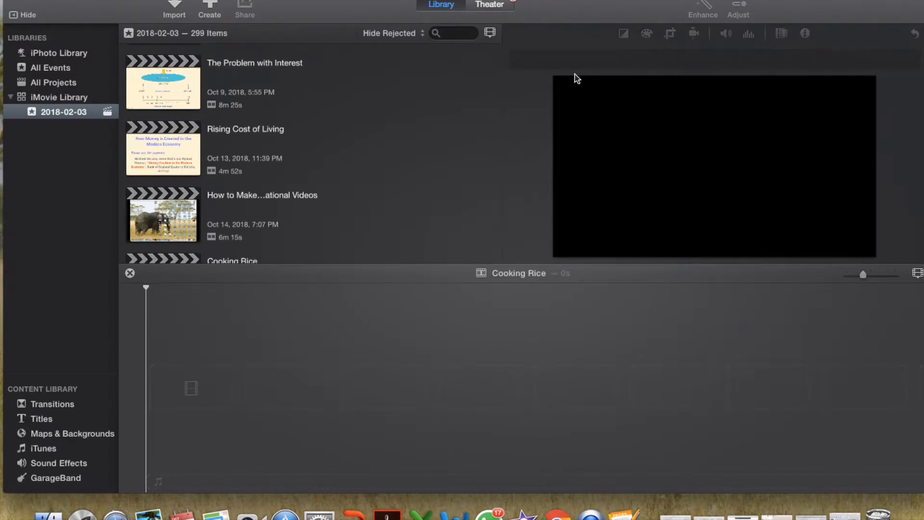
mouse_move(381, 220)
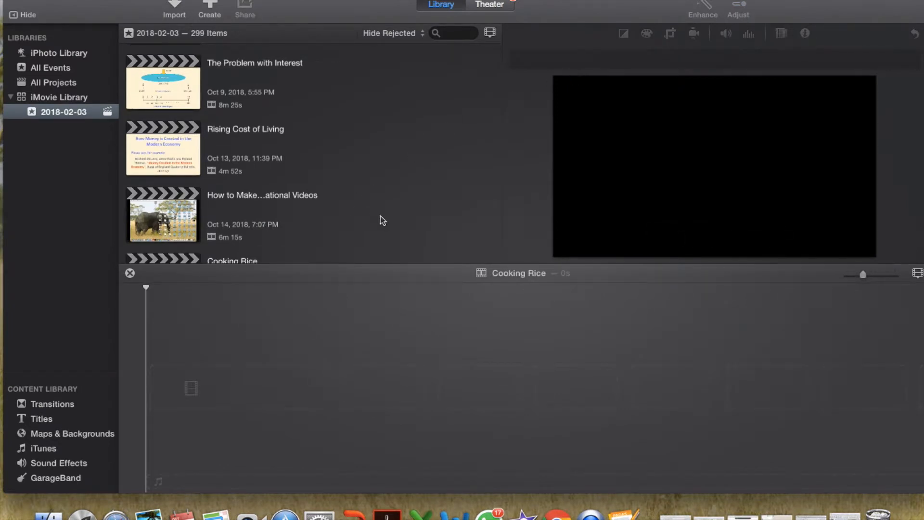
mouse_move(301, 9)
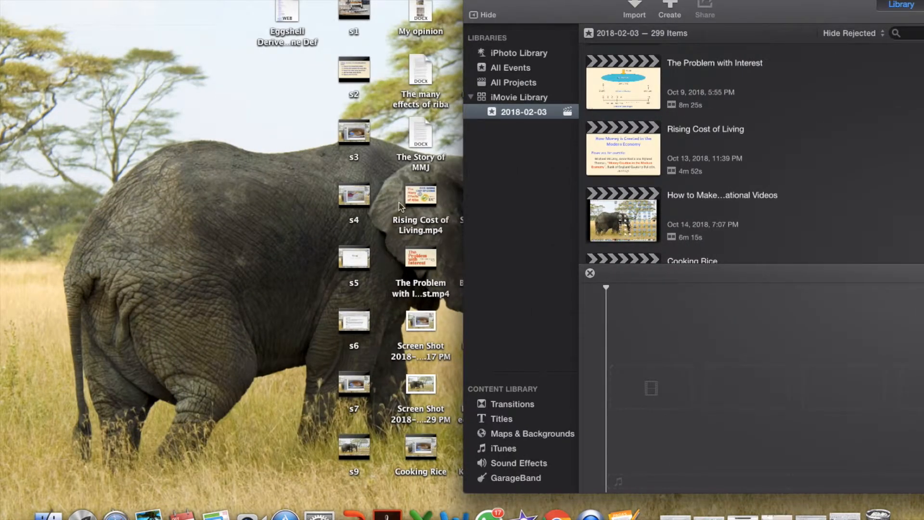
mouse_move(388, 390)
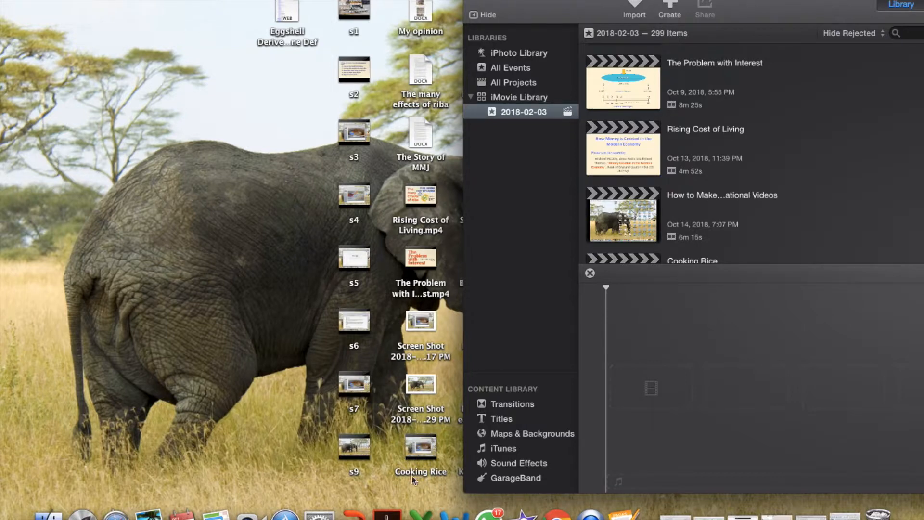
mouse_move(405, 463)
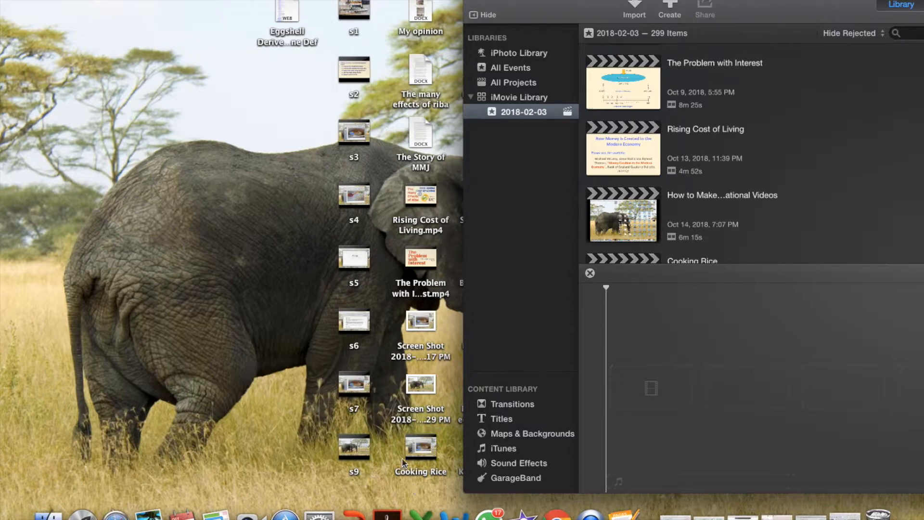
mouse_move(413, 447)
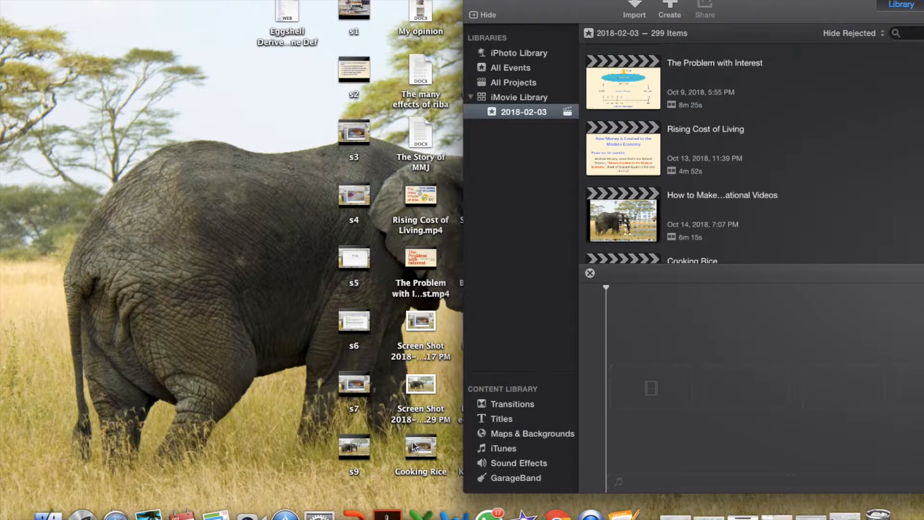
Drag the Cooking Rice recording from the desktop into the project timeline
left_click_drag(420, 448, 667, 383)
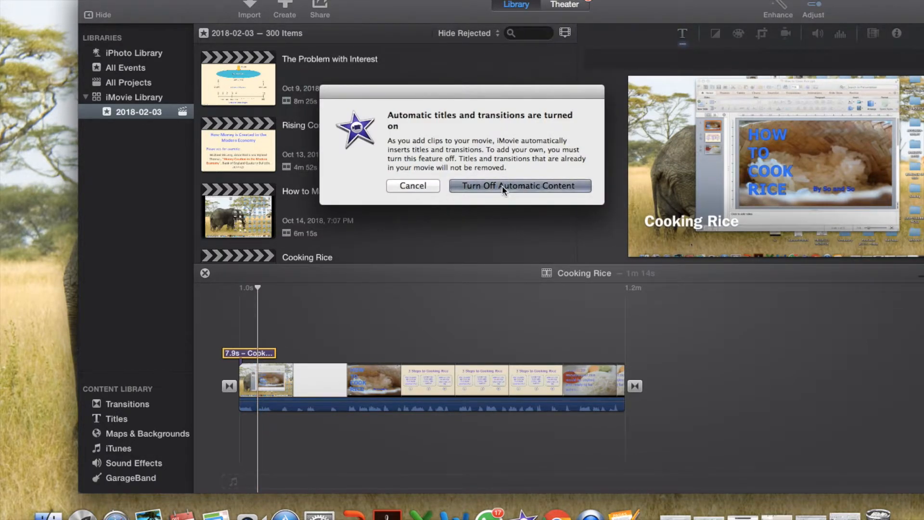
Choose Turn Off Automatic Content in the automatic titles and transitions alert
left_click(520, 186)
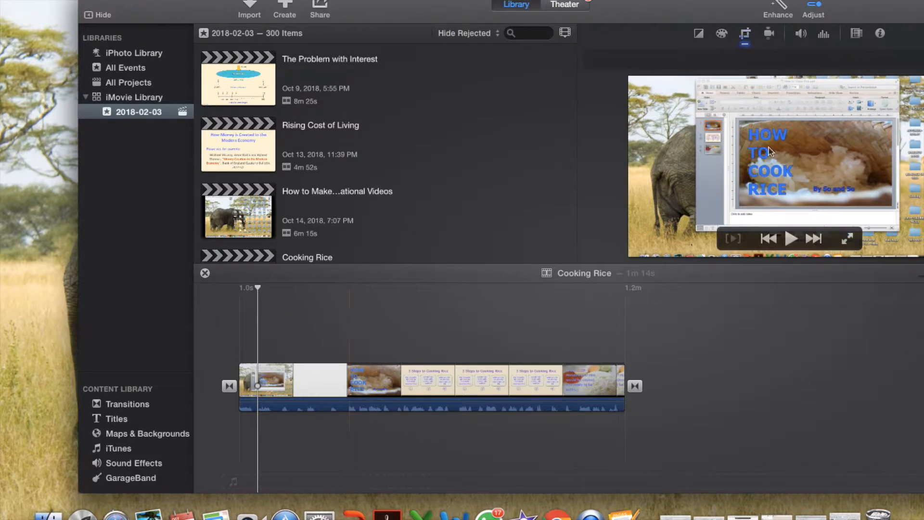
mouse_move(774, 147)
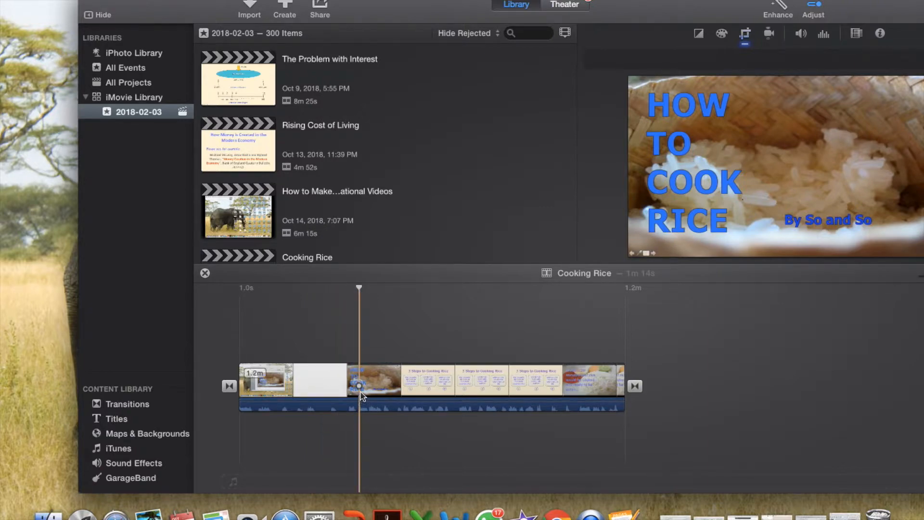
Trim the Cooking Rice clip to the playhead, shortening it from 1m 14s to 53s
right_click(361, 396)
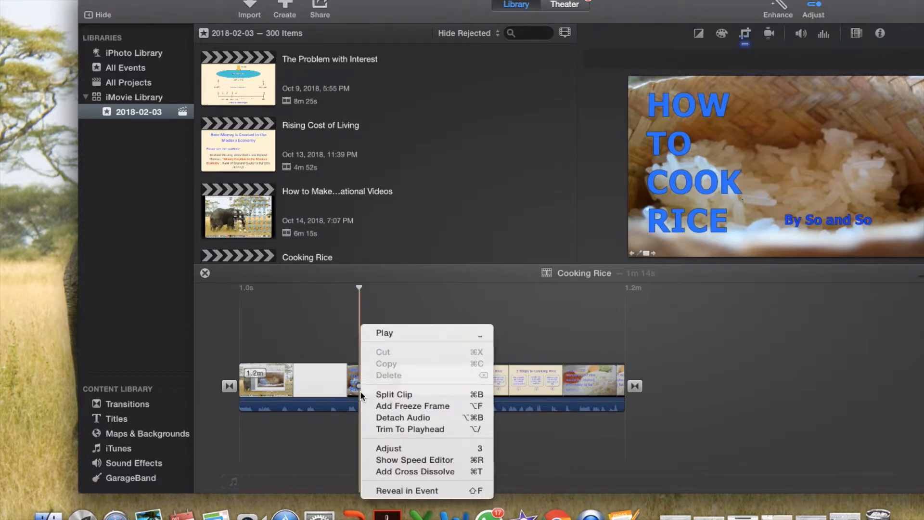
mouse_move(402, 418)
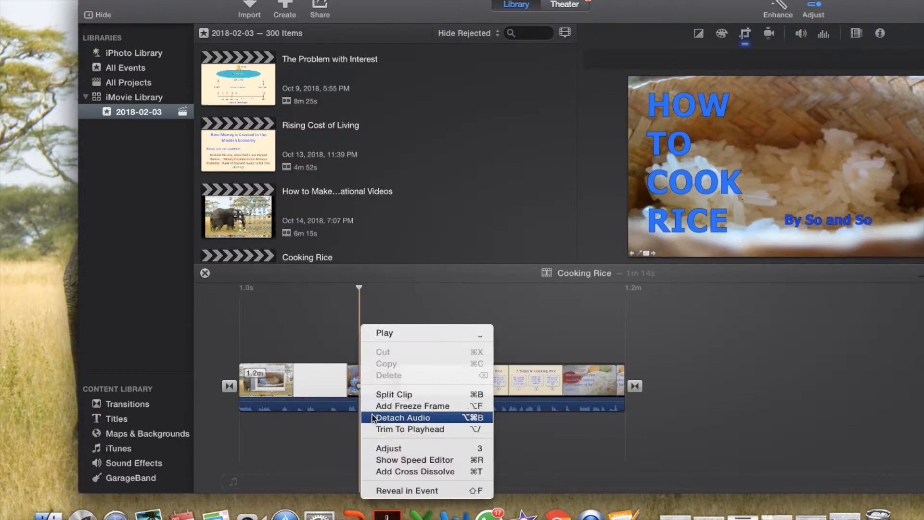
mouse_move(410, 429)
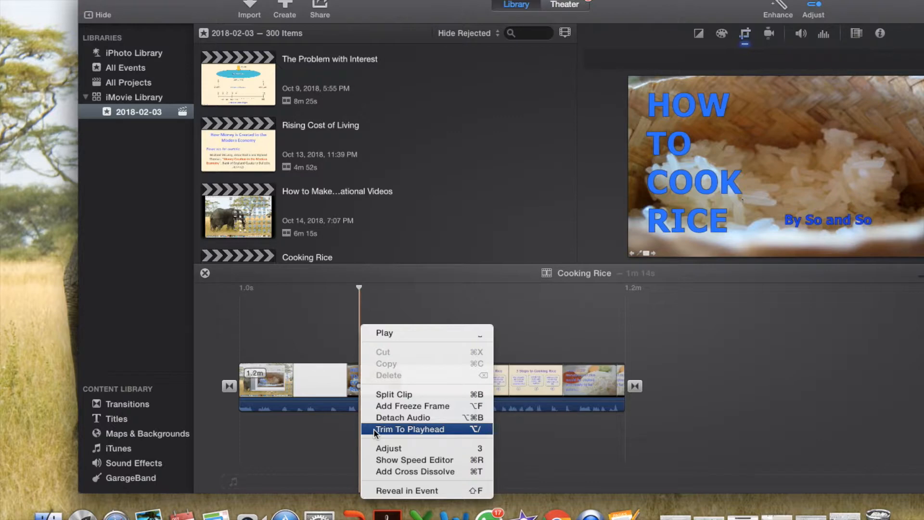
left_click(409, 429)
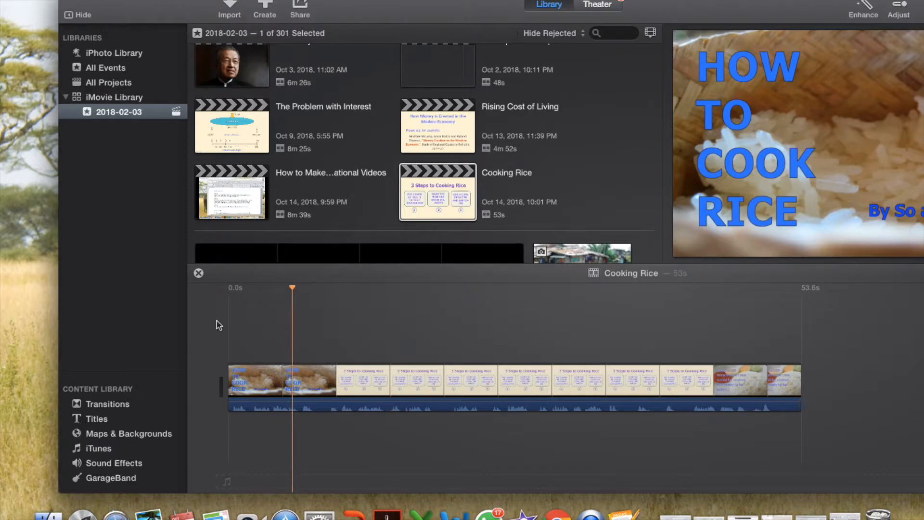
Split the clip near 16 seconds and trim the second piece's start, leaving about 49s
left_click(313, 380)
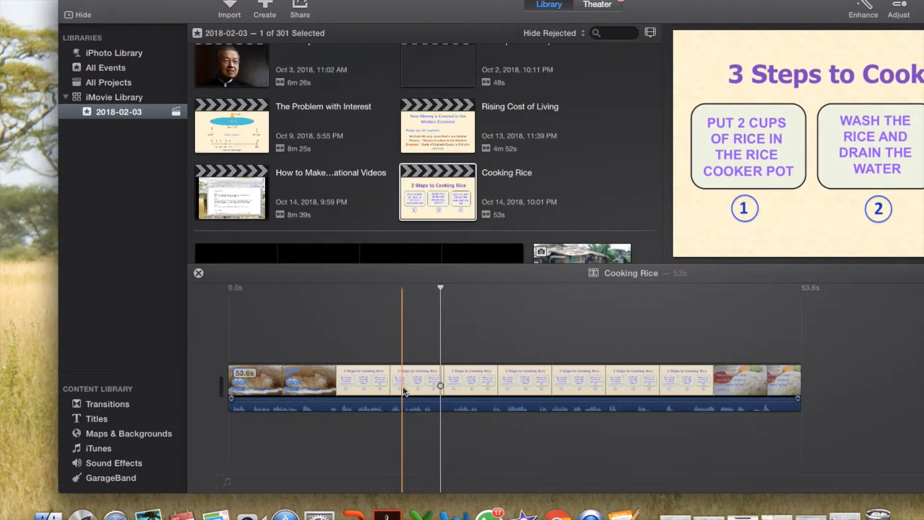
right_click(404, 391)
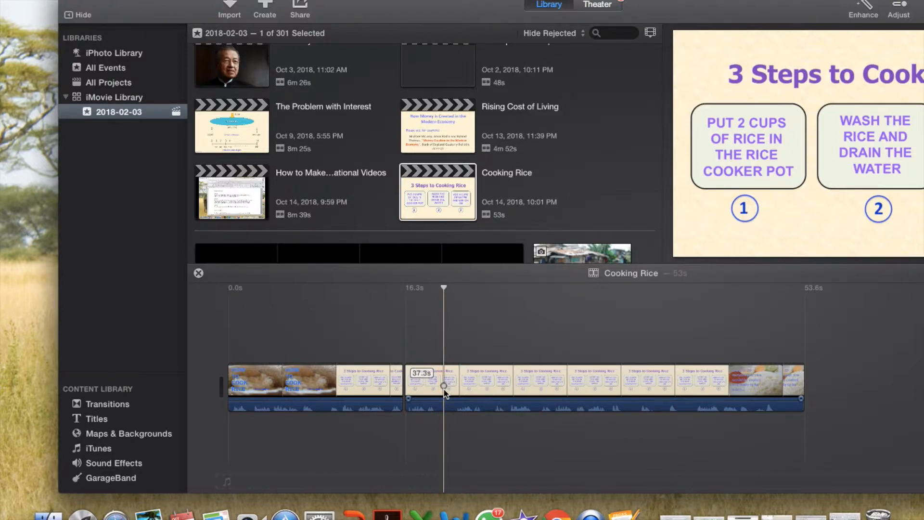
right_click(443, 386)
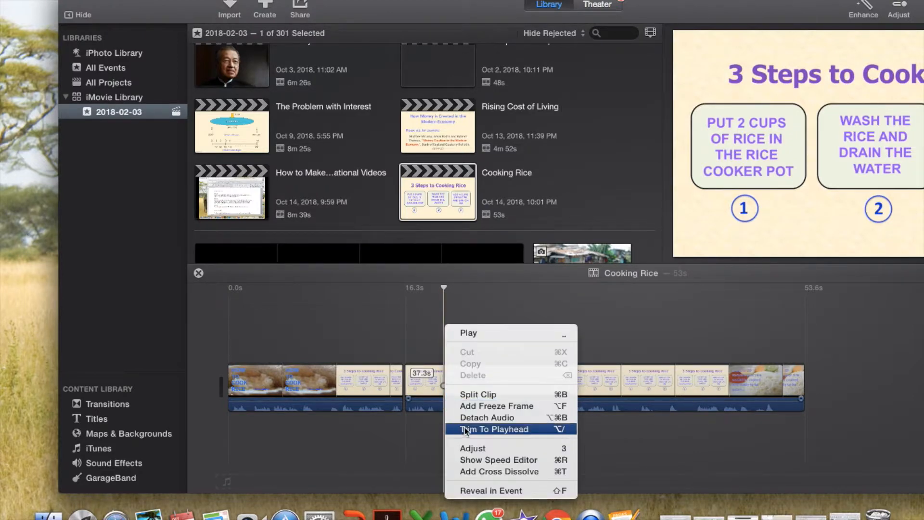
left_click(496, 429)
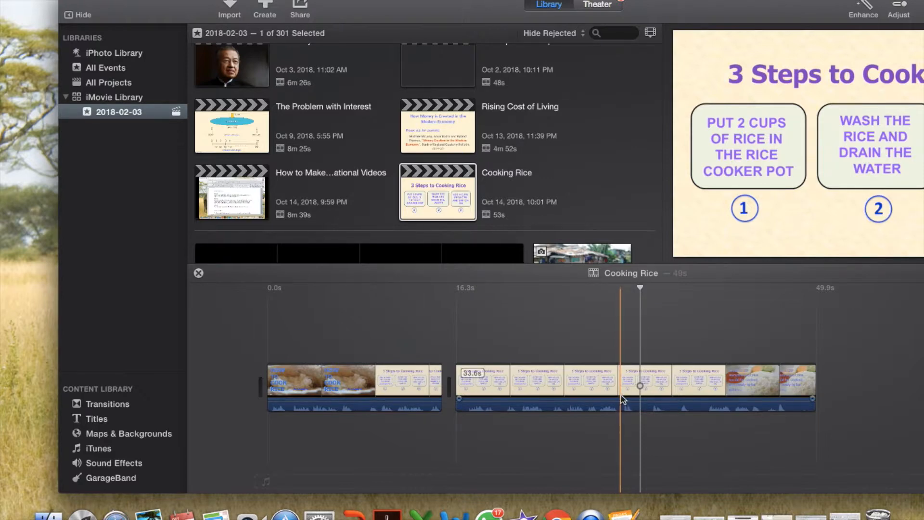
Split the second clip at the playhead, then trim the new third clip's start to the playhead
left_click(633, 385)
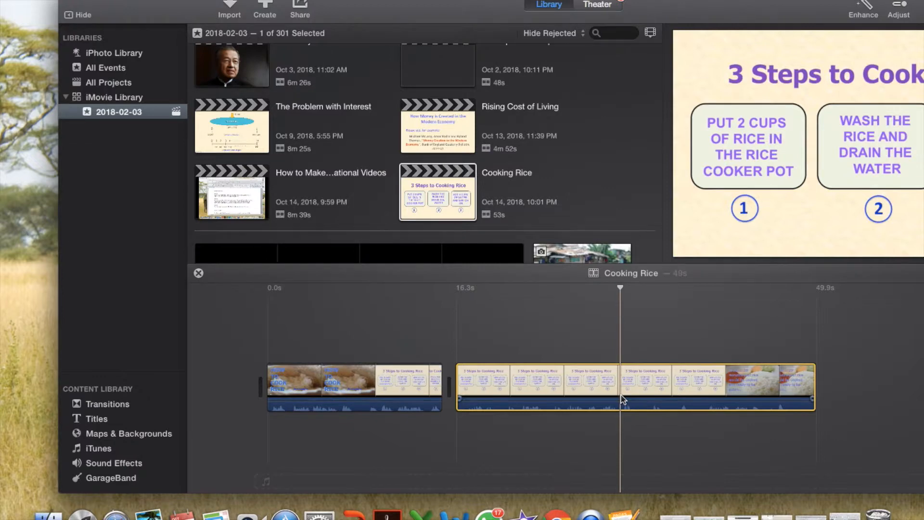
right_click(622, 399)
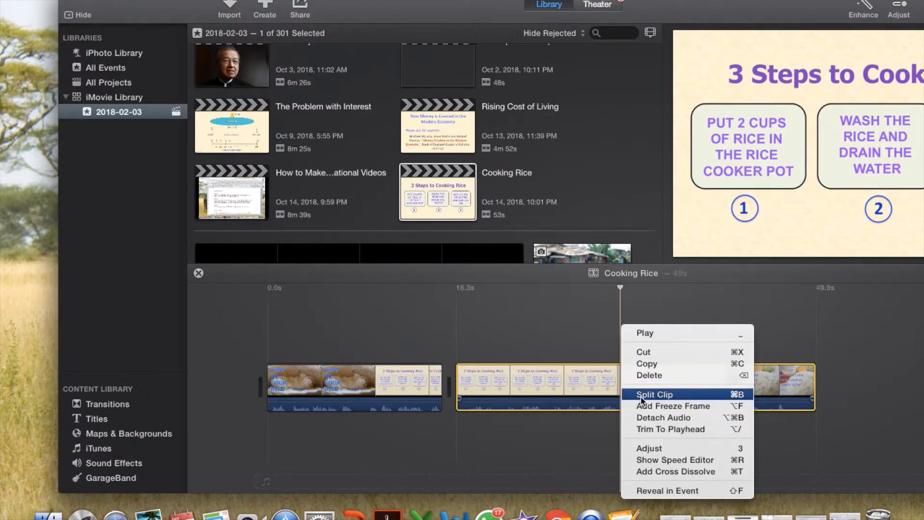
left_click(653, 393)
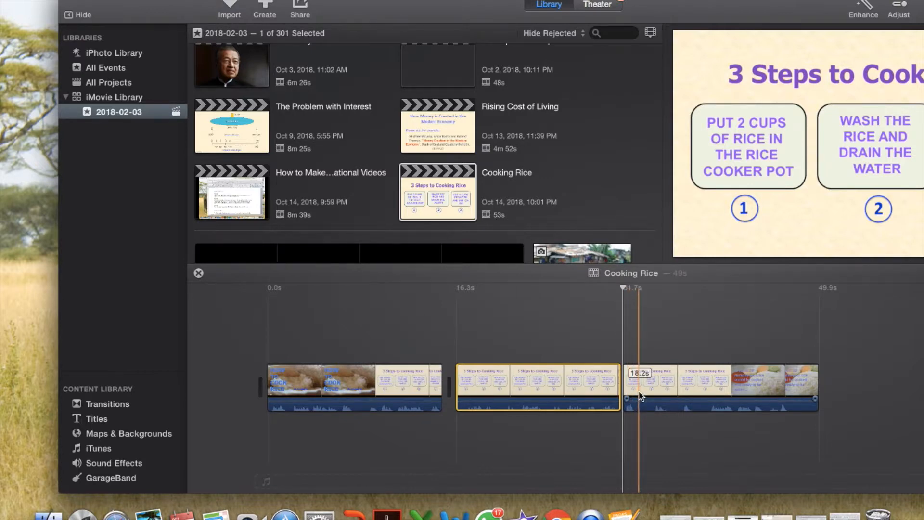
left_click(719, 386)
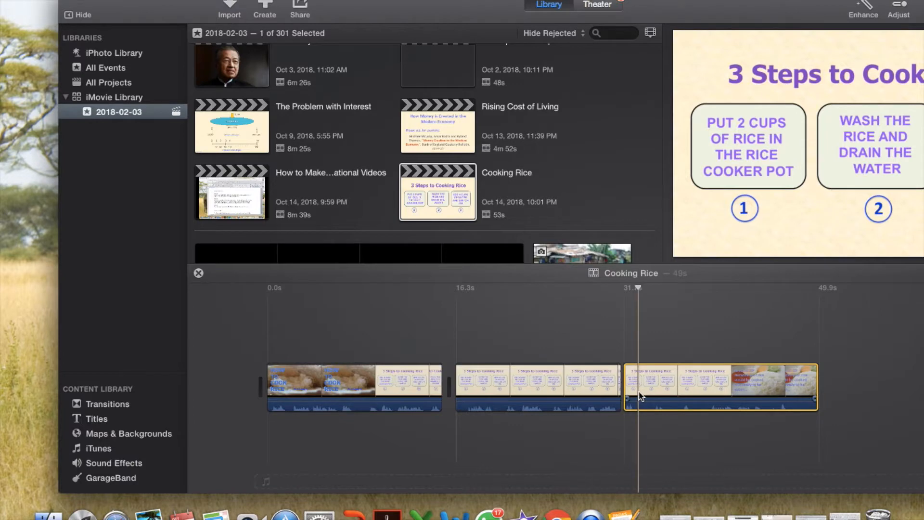
right_click(640, 395)
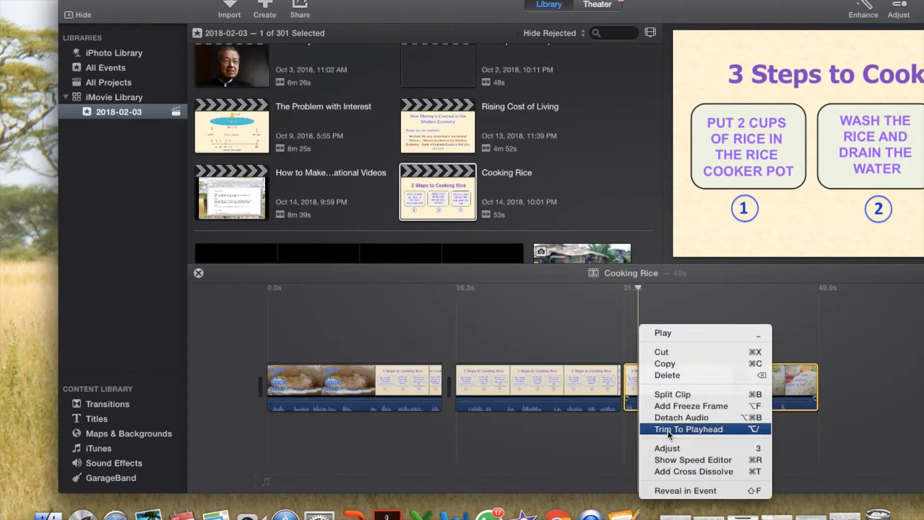
left_click(688, 428)
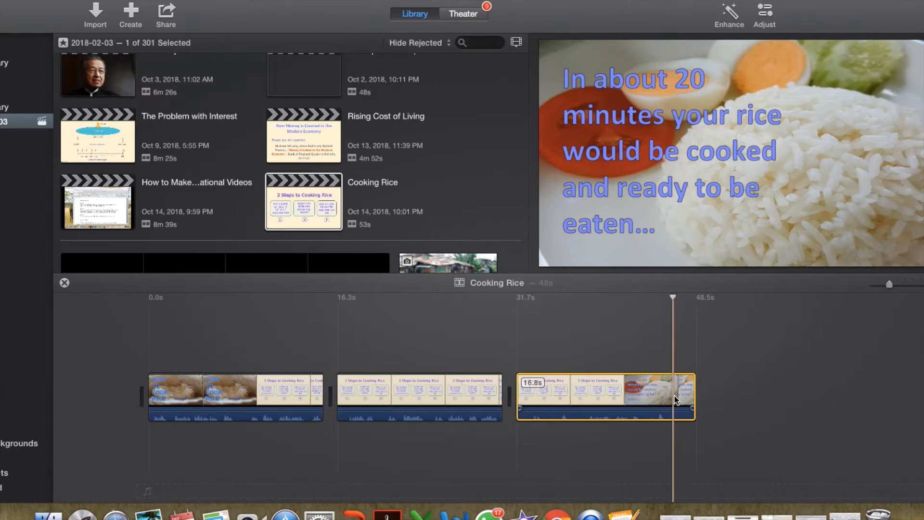
Trim the last clip's ending at the playhead, shortening the movie to about 46.5s
right_click(674, 401)
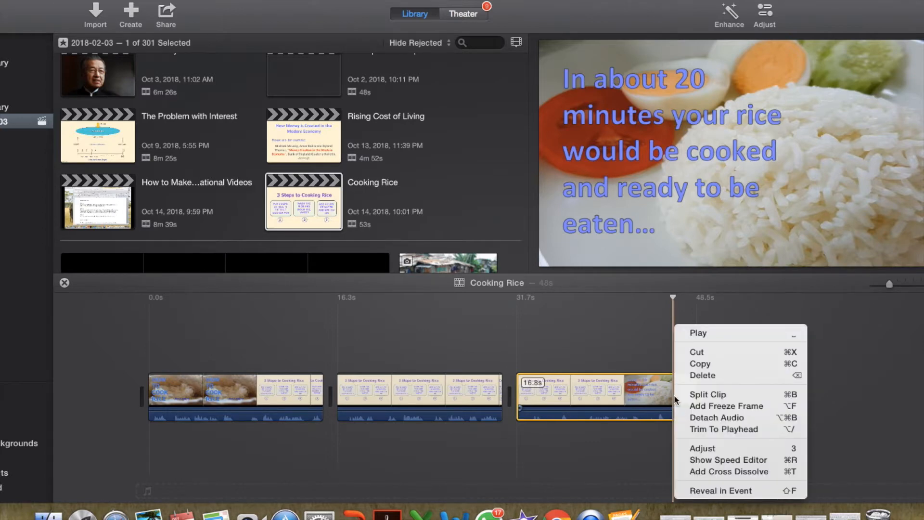
mouse_move(724, 429)
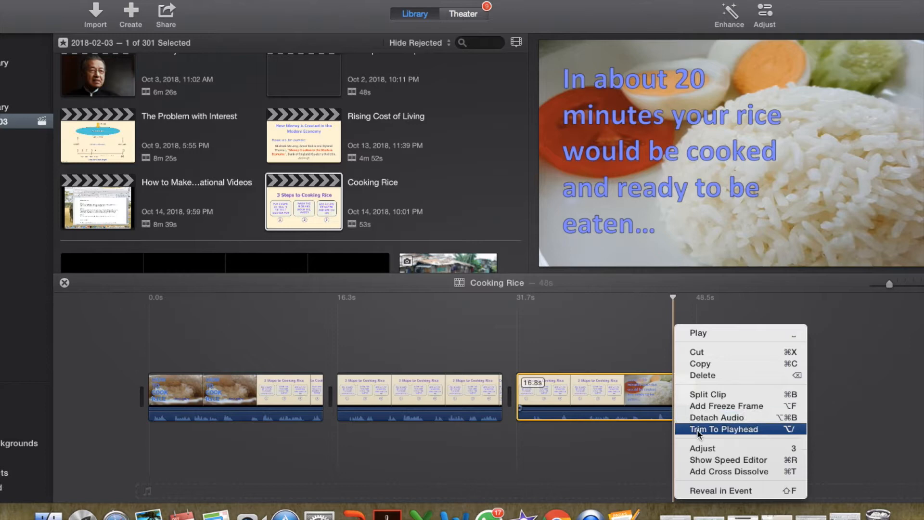
left_click(724, 428)
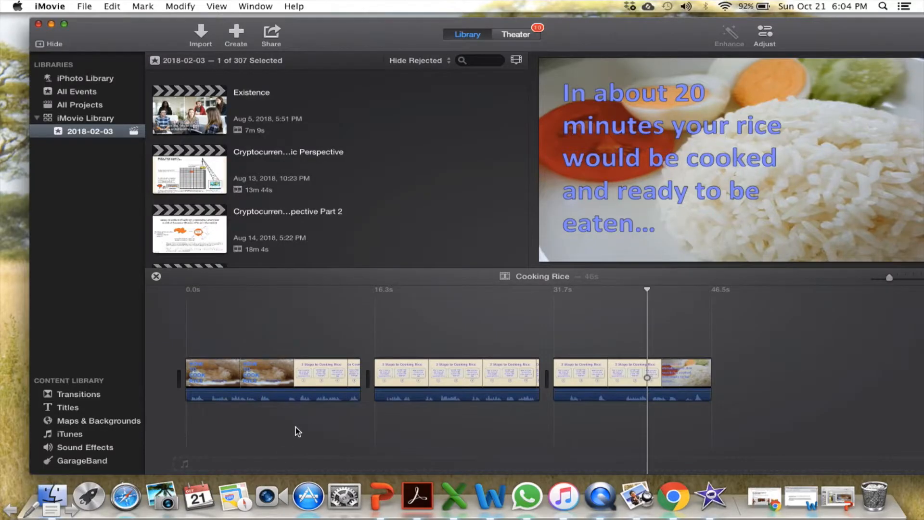
mouse_move(361, 414)
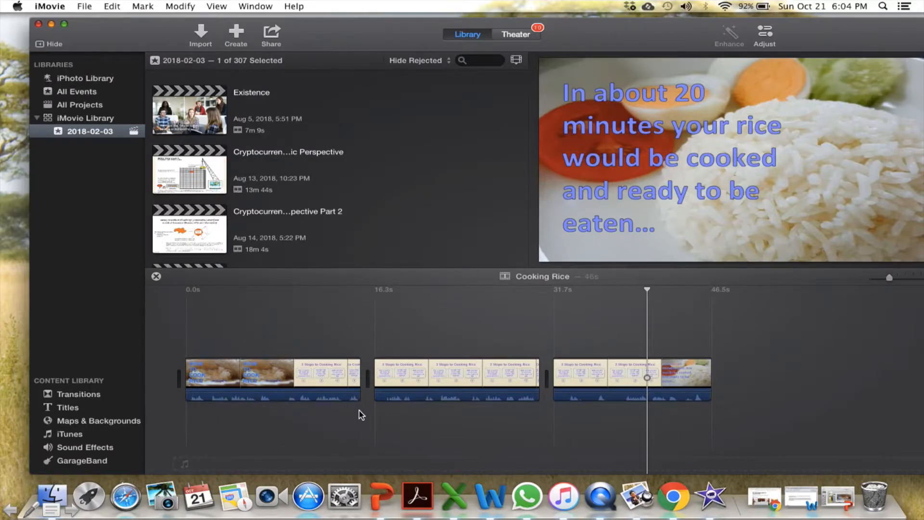
mouse_move(525, 420)
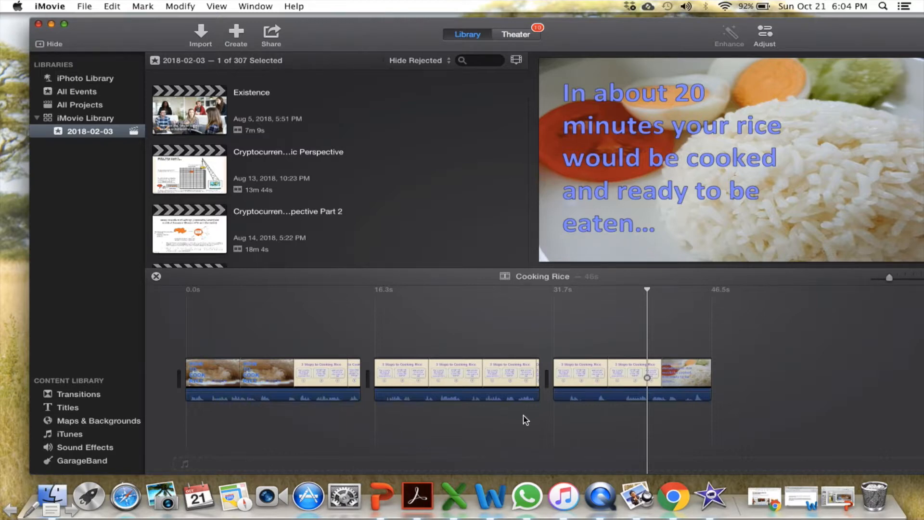
mouse_move(456, 425)
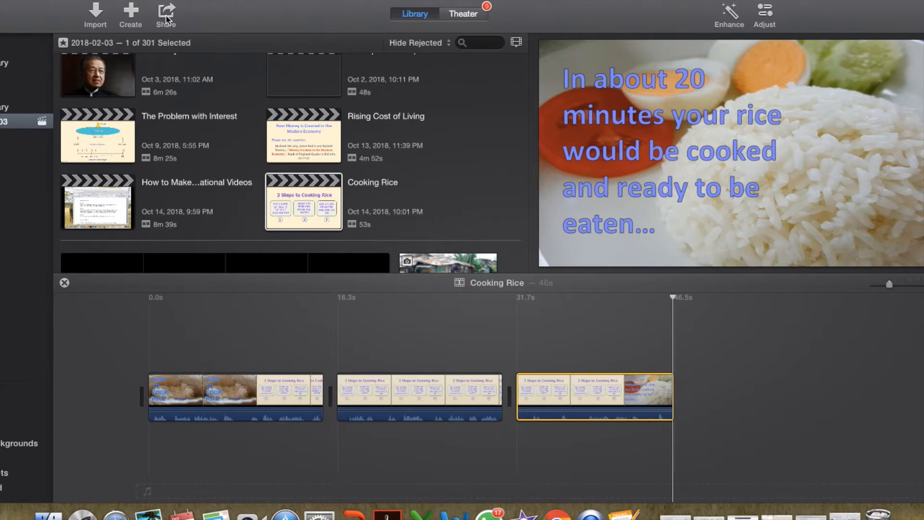
mouse_move(167, 19)
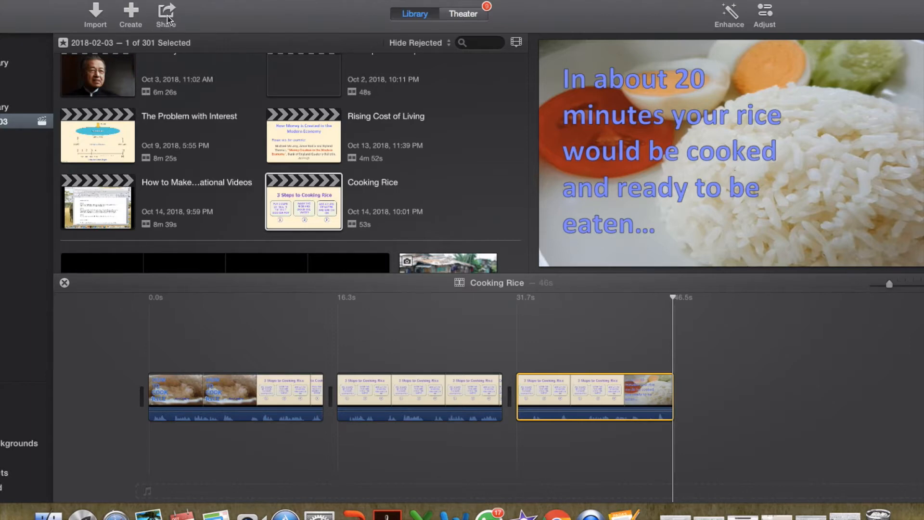
Share the project as a 1080p file named Cooking Rice, saved to the Desktop
left_click(166, 15)
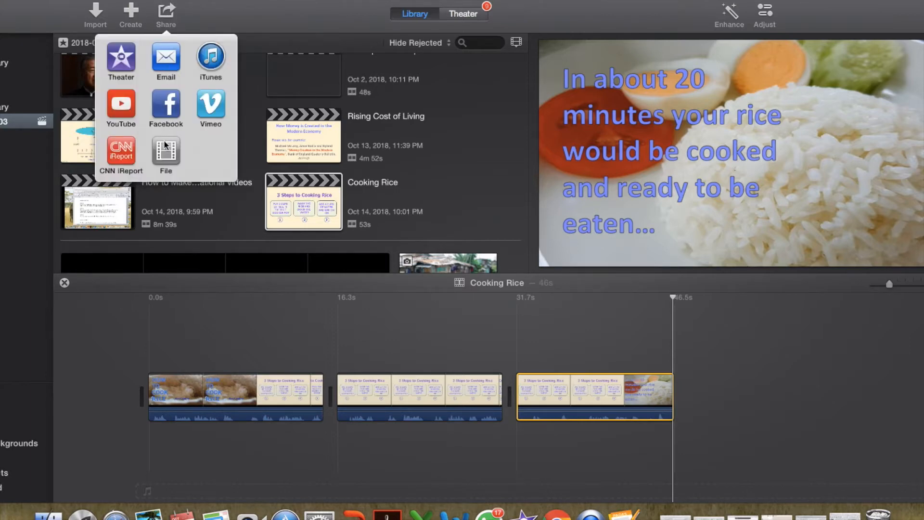
left_click(166, 156)
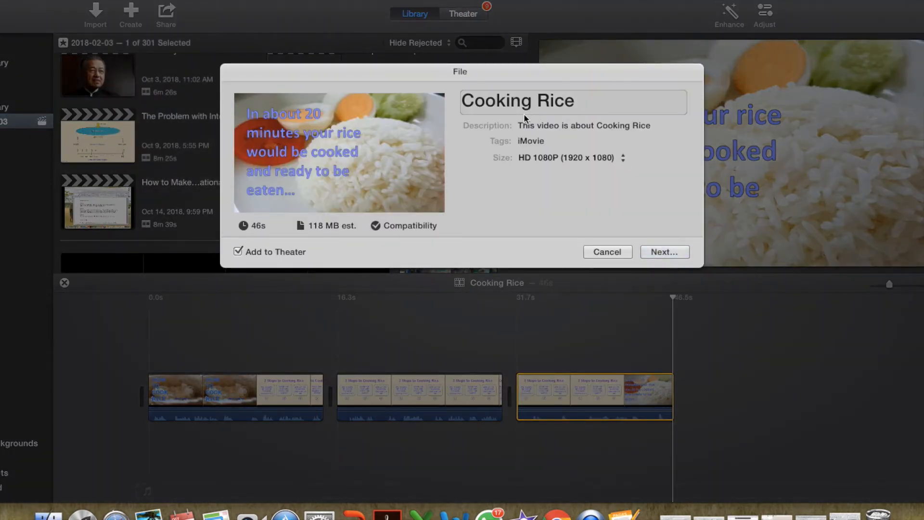
left_click(643, 195)
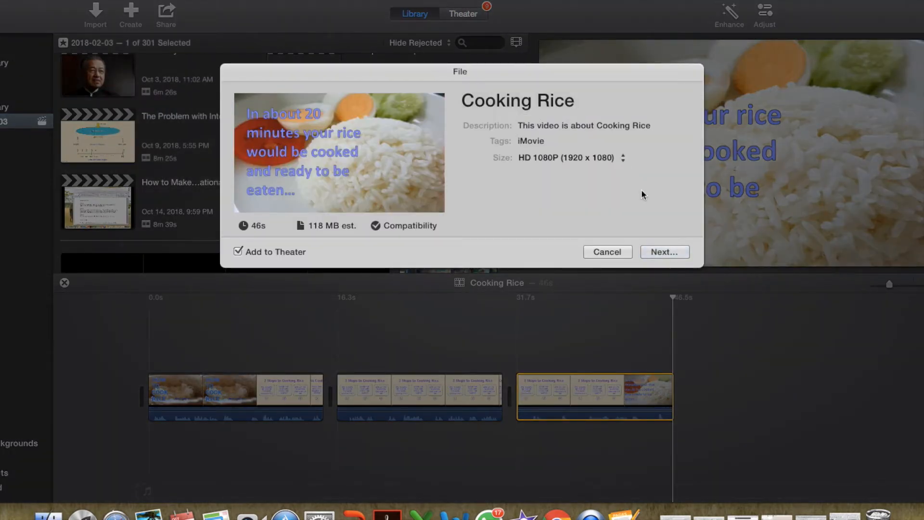
left_click(664, 252)
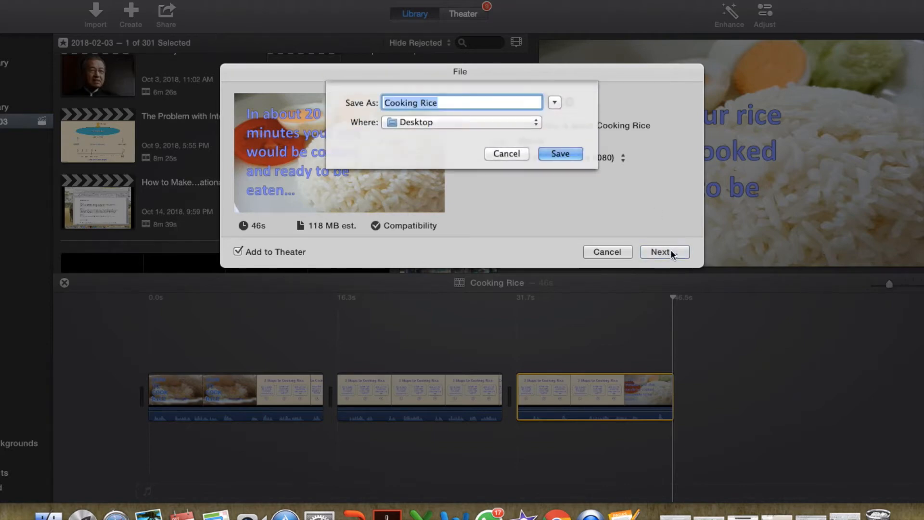
mouse_move(559, 153)
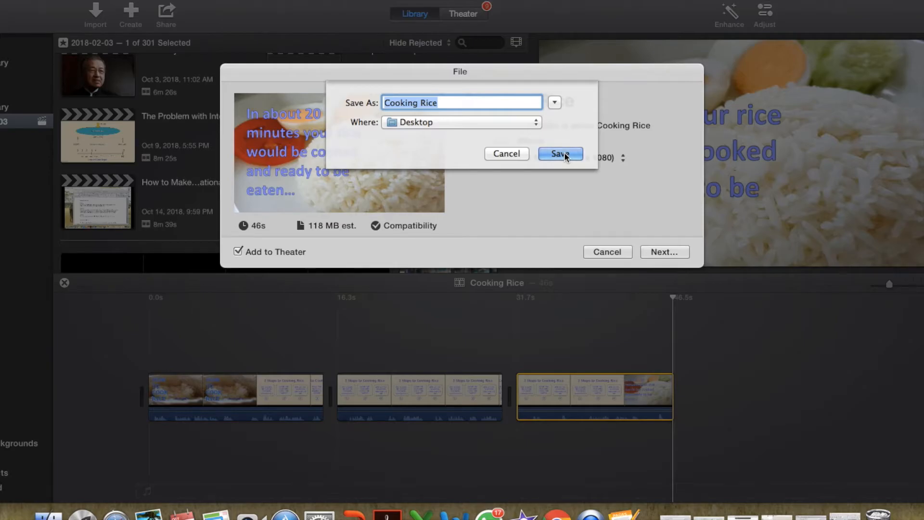
left_click(559, 154)
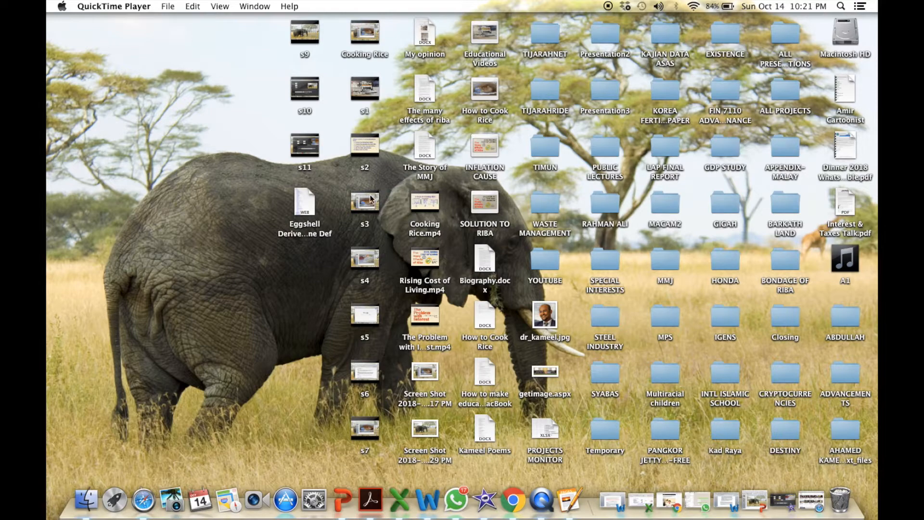
mouse_move(414, 245)
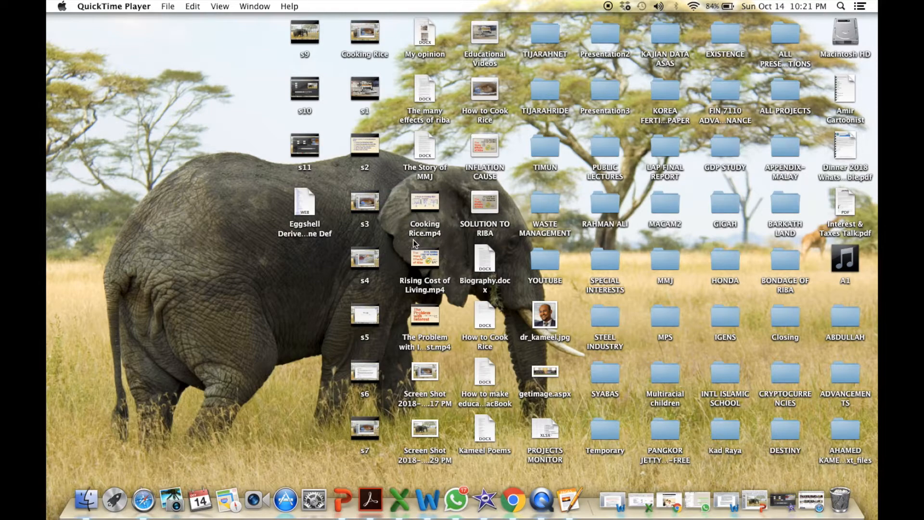
mouse_move(436, 189)
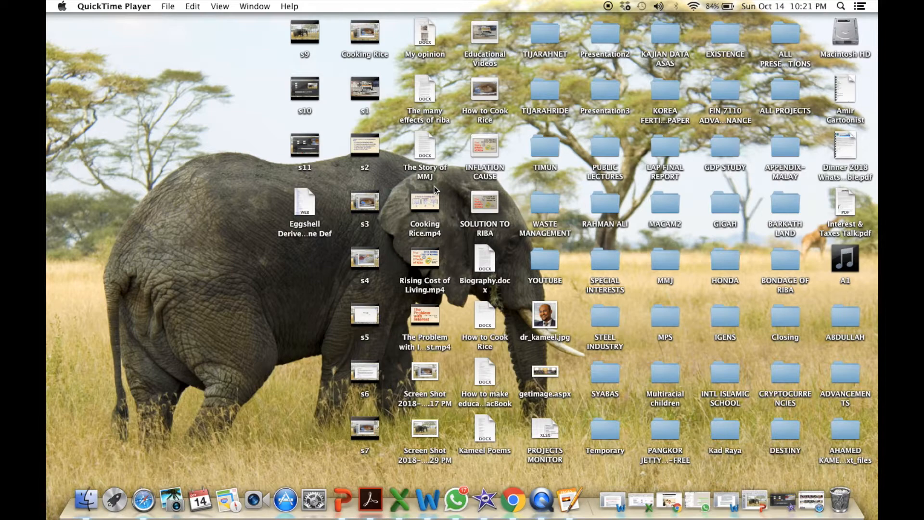
mouse_move(643, 407)
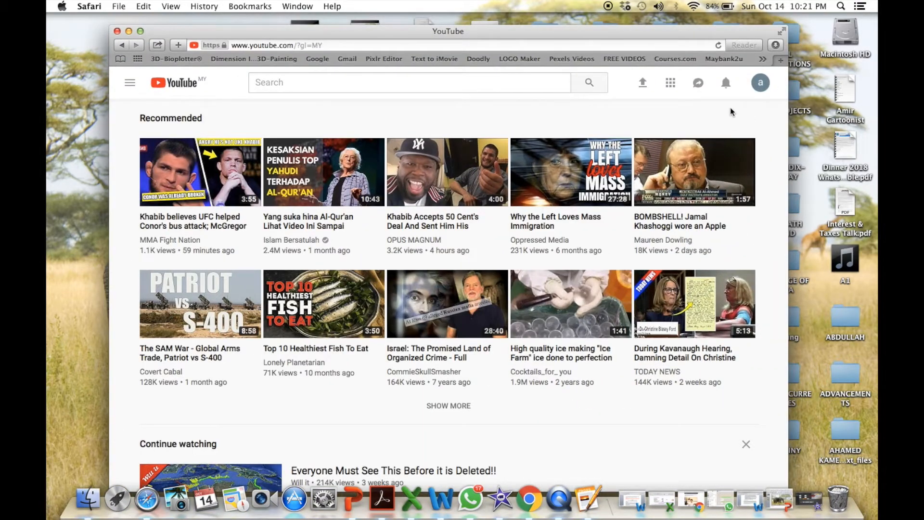
mouse_move(641, 92)
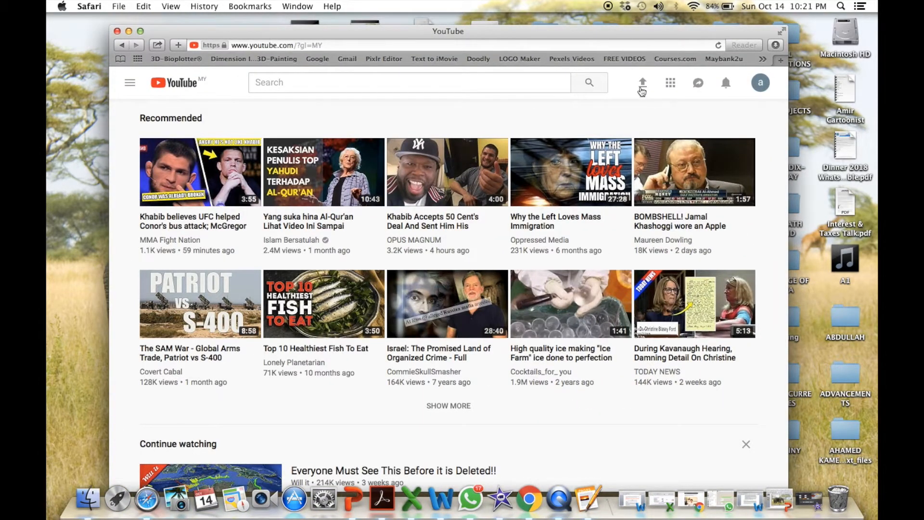
mouse_move(643, 100)
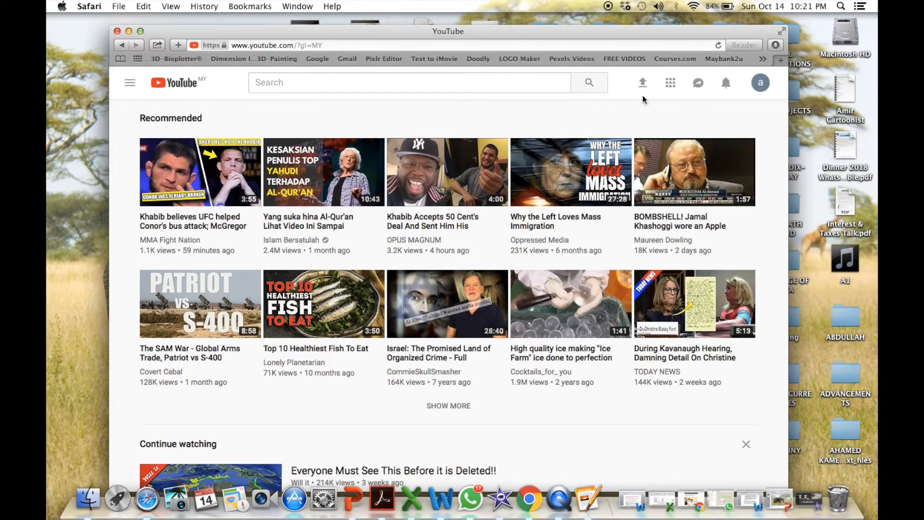
Select YouTube's Upload icon in the toolbar to reach the upload page
left_click(643, 82)
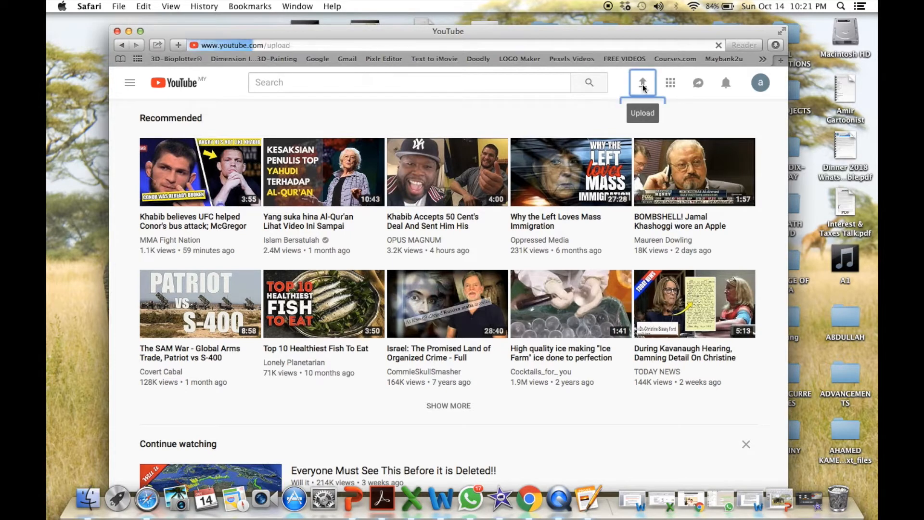
left_click(643, 83)
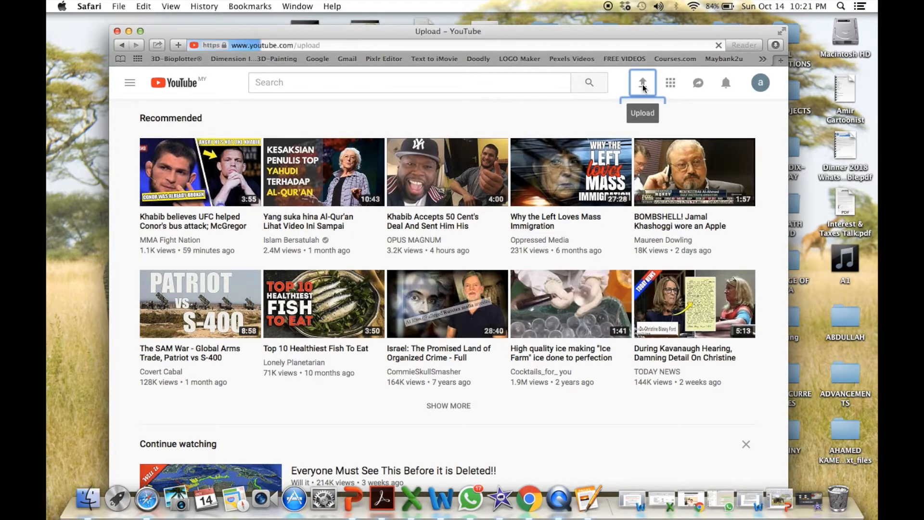
left_click(642, 83)
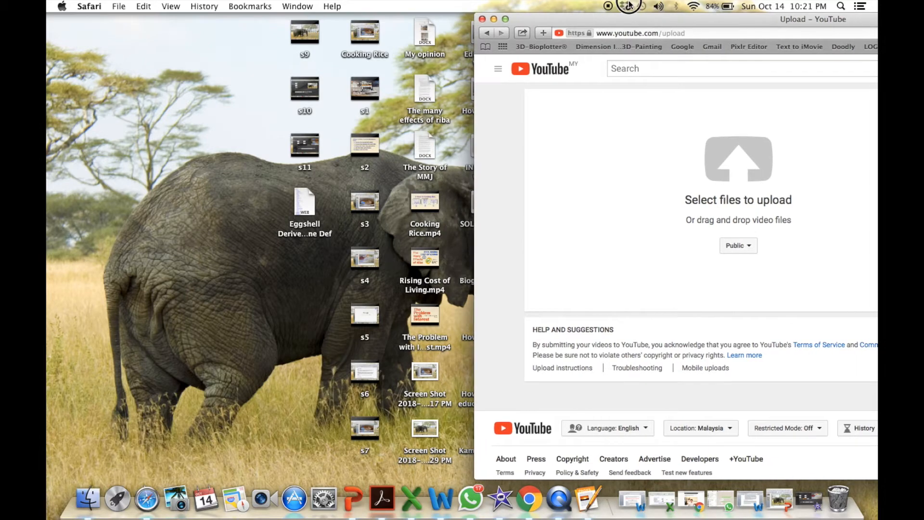
mouse_move(430, 219)
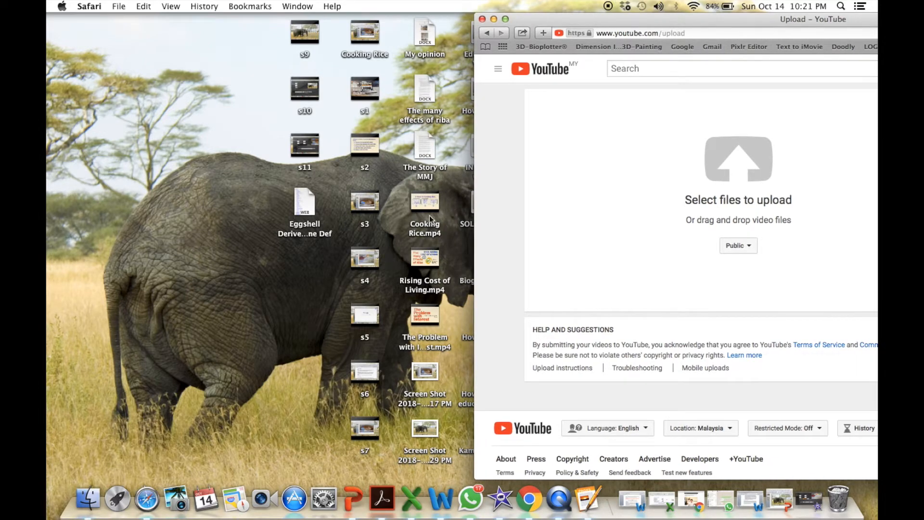
Drag Cooking Rice.mp4 from the desktop into YouTube's upload area
left_click(425, 203)
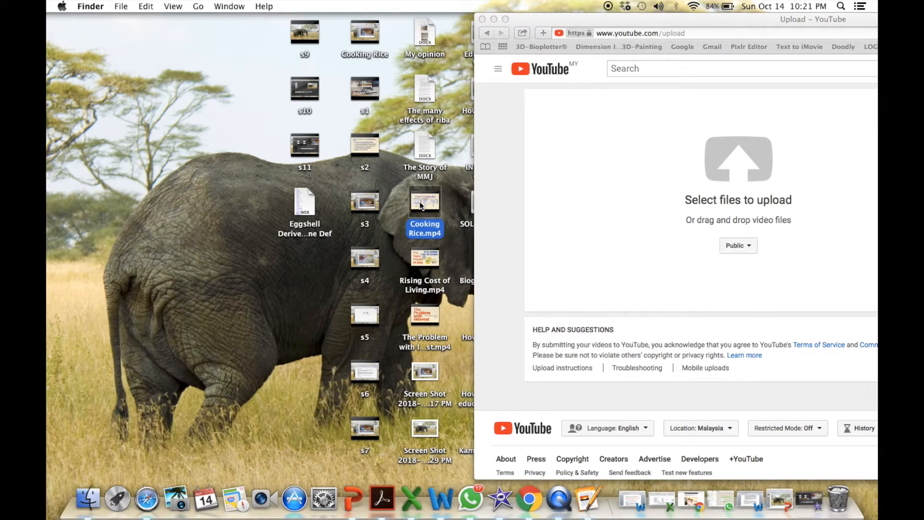
left_click_drag(424, 204, 659, 206)
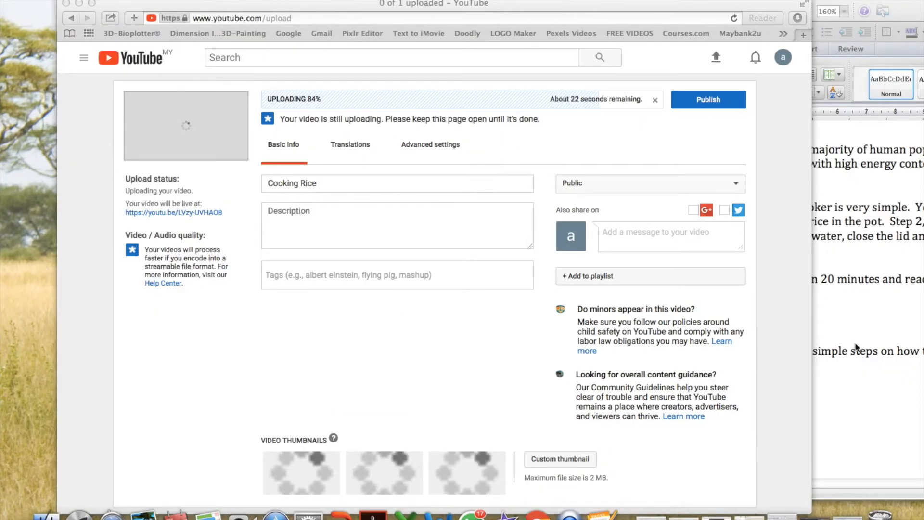
mouse_move(910, 312)
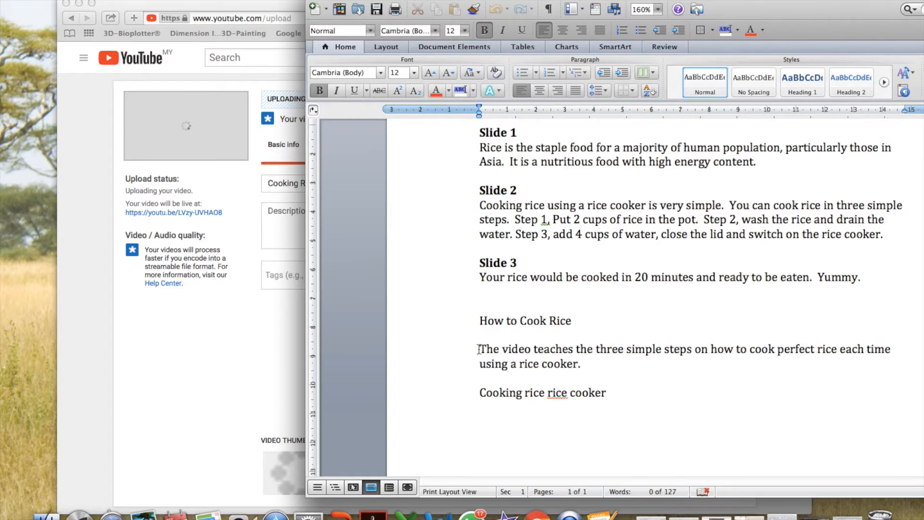
Add the three-steps rice description and the tags 'Cooking rice' and 'rice cooker'
left_click_drag(480, 348, 580, 364)
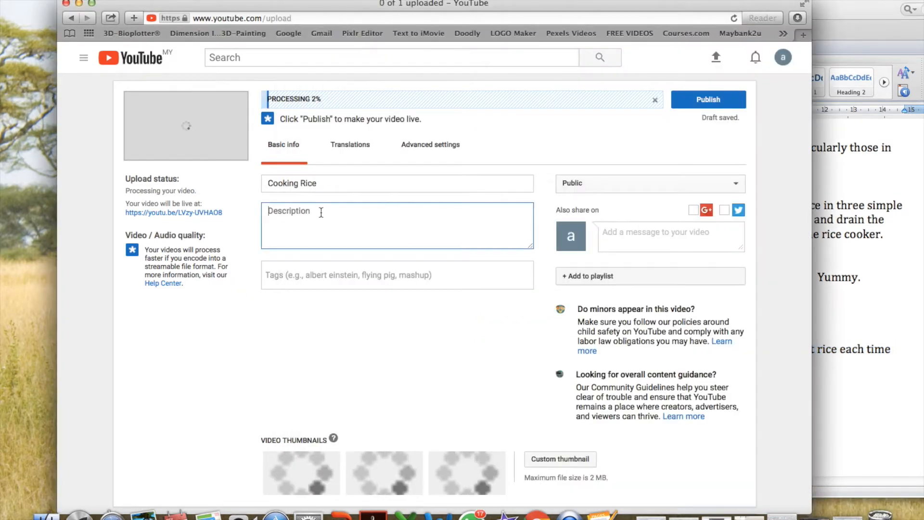
type("The video teaches the three simple steps on how to cook perfect rice each time using a rice cooker.")
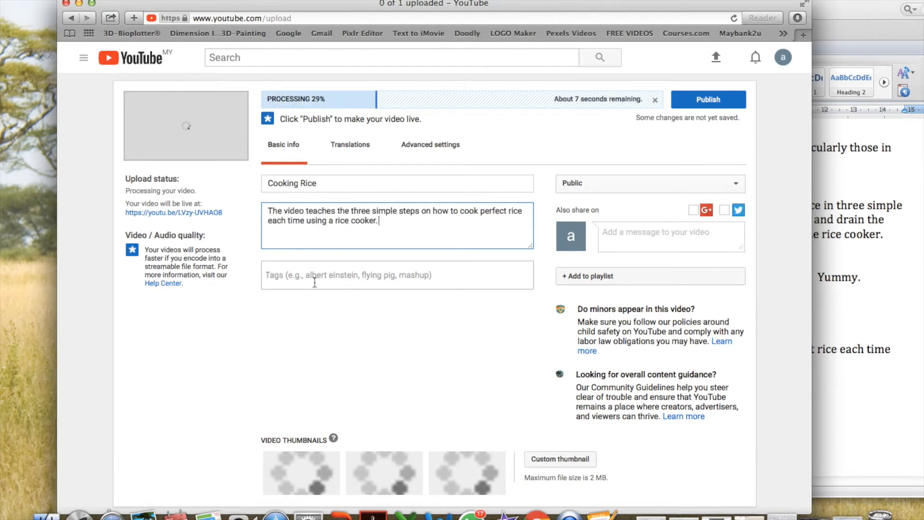
mouse_move(845, 302)
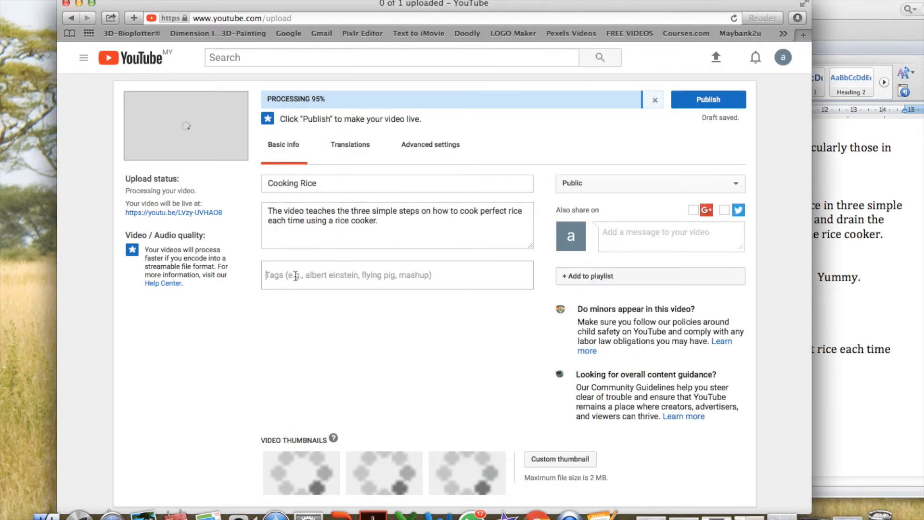
type("Cooking rice")
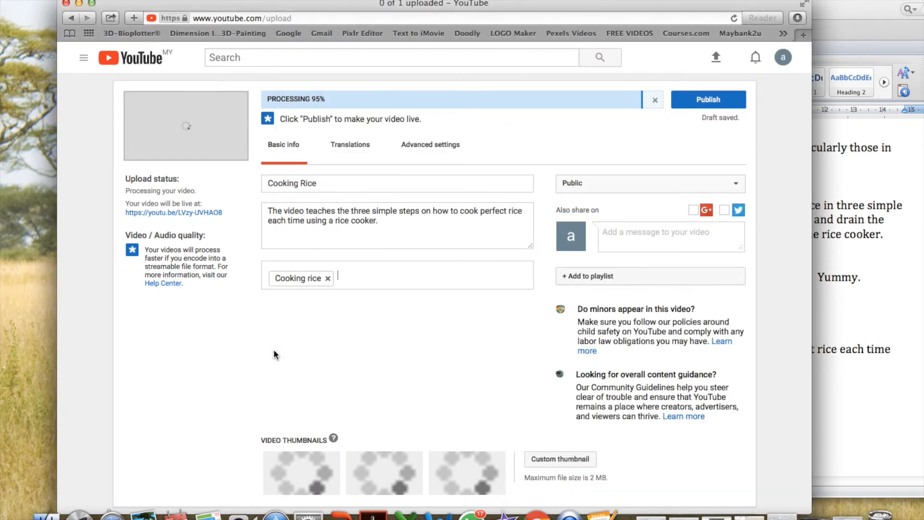
type("rice cooker")
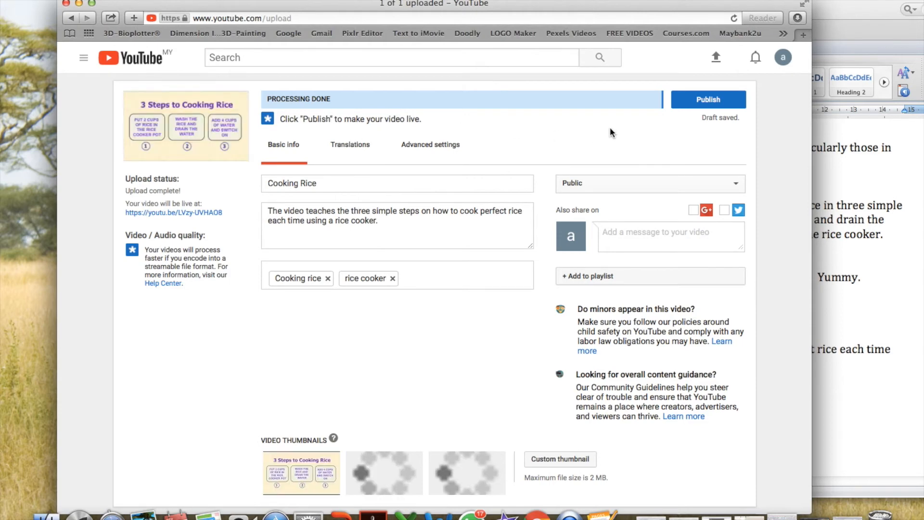
mouse_move(696, 106)
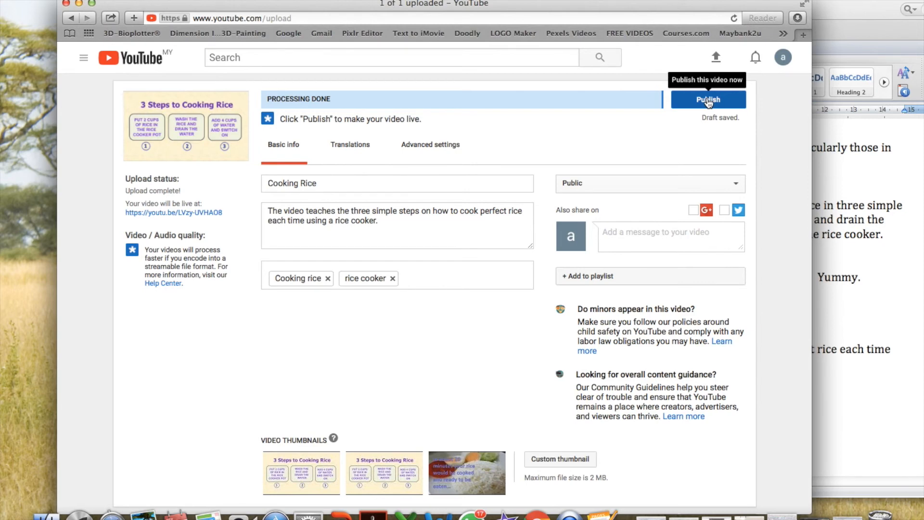
Publish the Cooking Rice video and select its share link
left_click(708, 99)
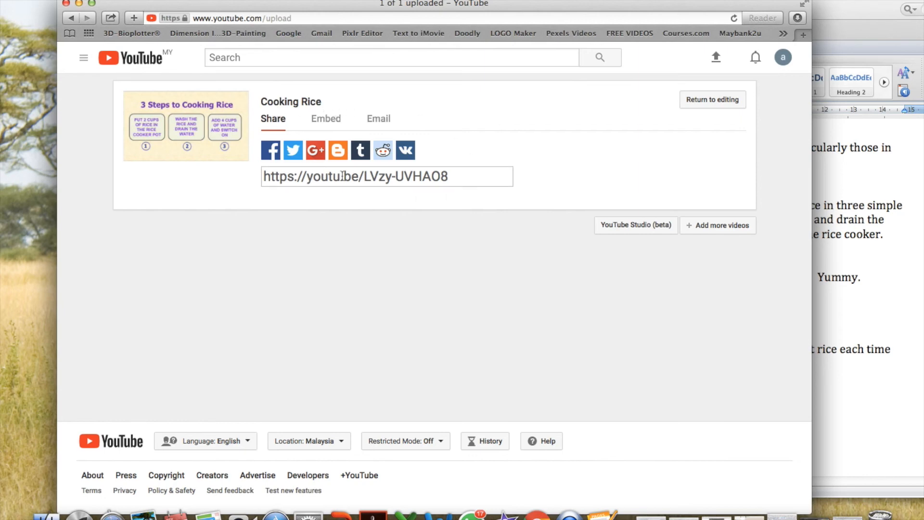
triple_click(386, 177)
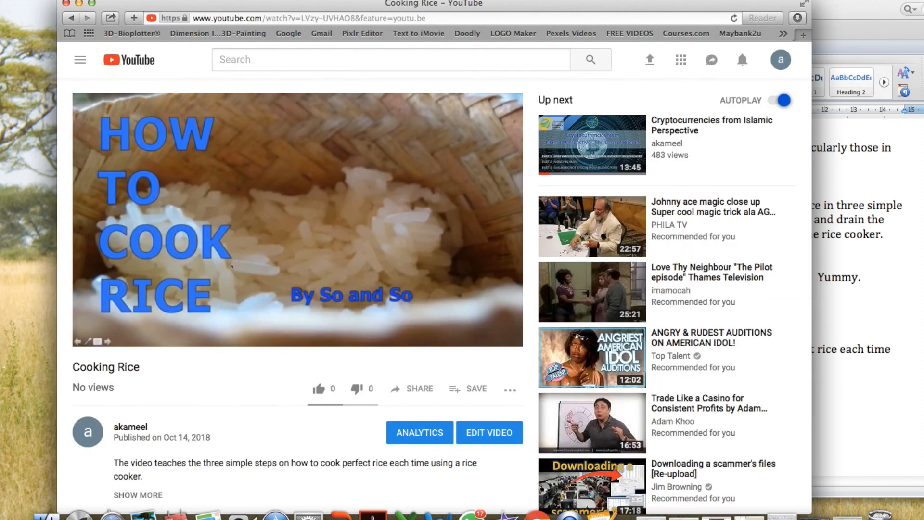
Play the published Cooking Rice video, then pause it partway through
left_click(296, 221)
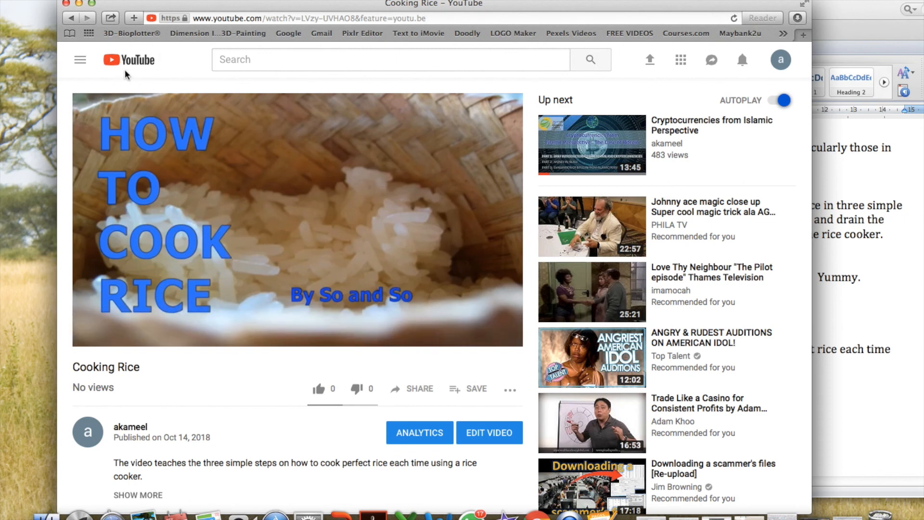
left_click(297, 220)
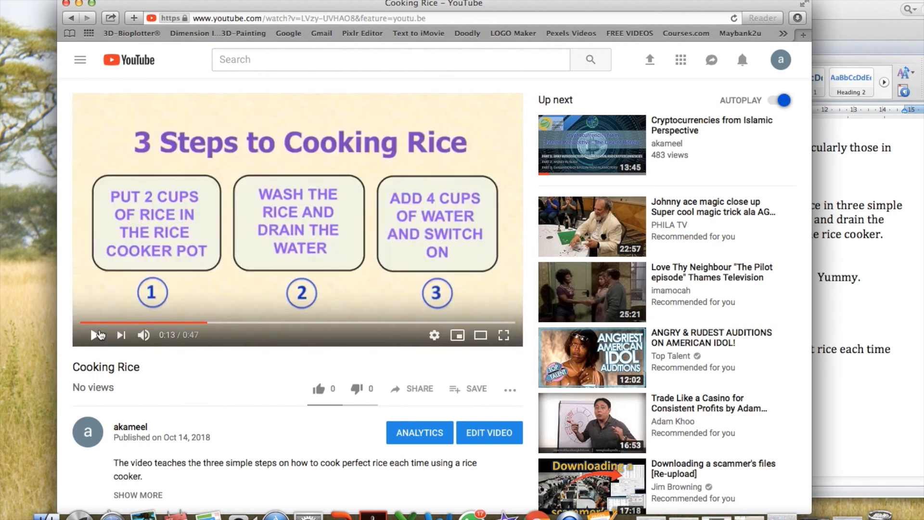